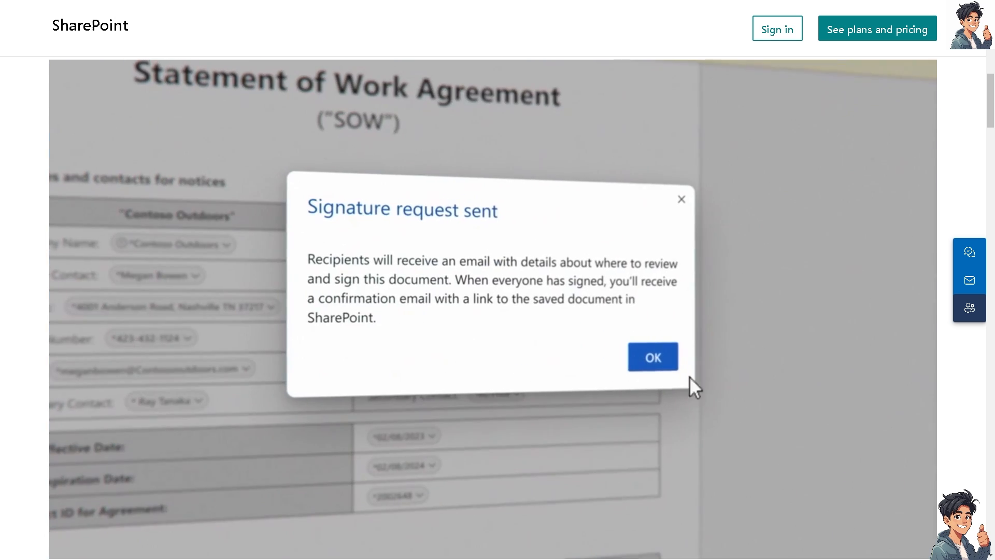
# Dismiss the notice and choose to sign in with a Microsoft account.
pyautogui.click(653, 357)
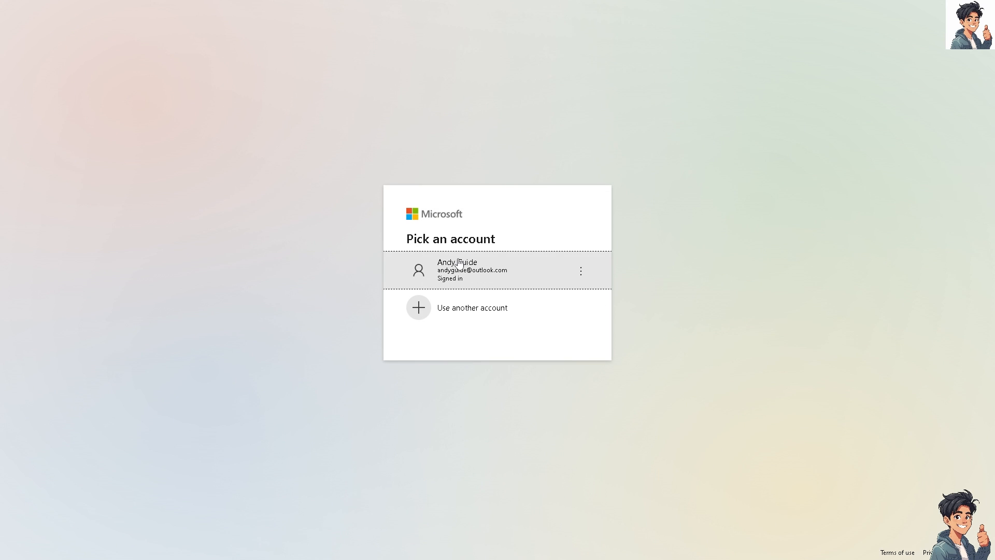
pyautogui.moveTo(469, 280)
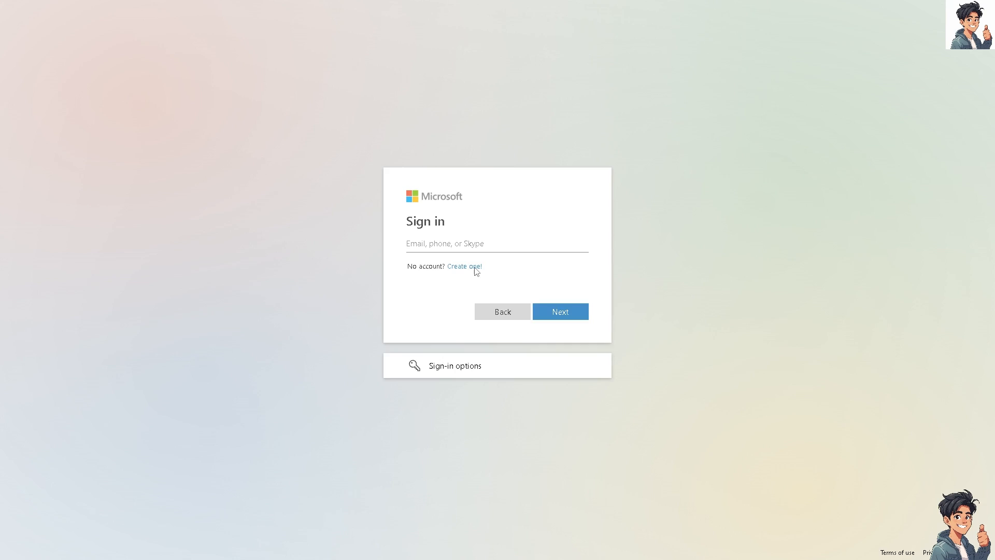
pyautogui.click(464, 266)
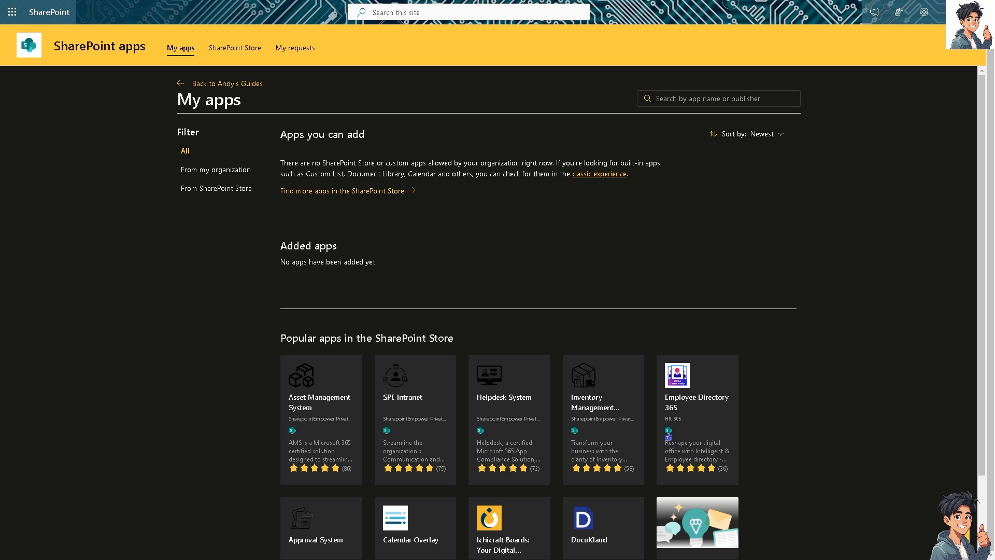
pyautogui.moveTo(392, 331)
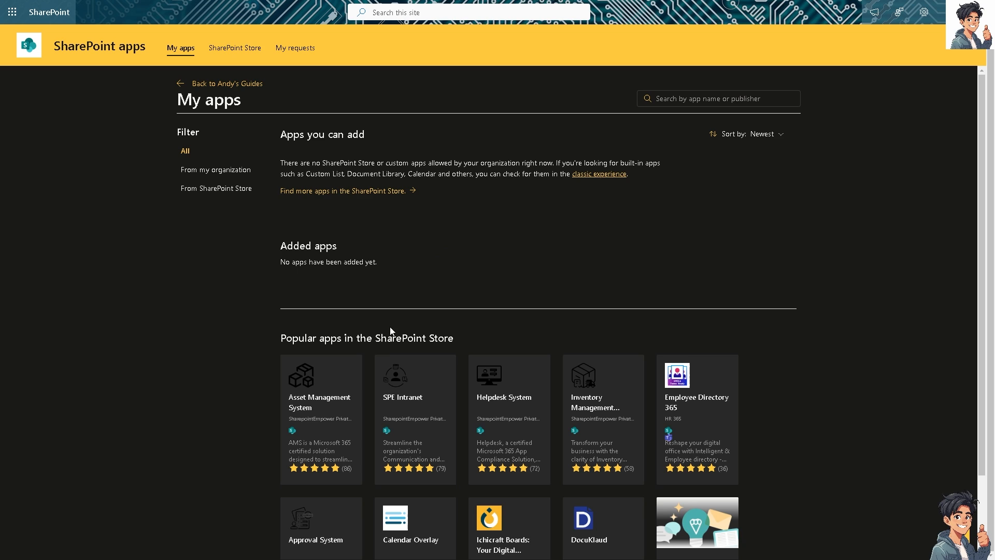
pyautogui.moveTo(393, 383)
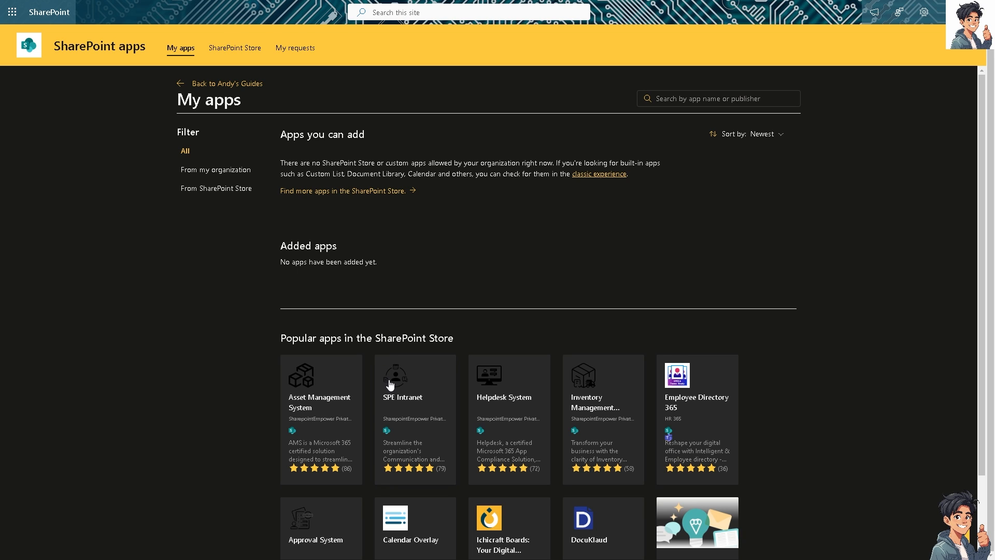
pyautogui.moveTo(392, 384)
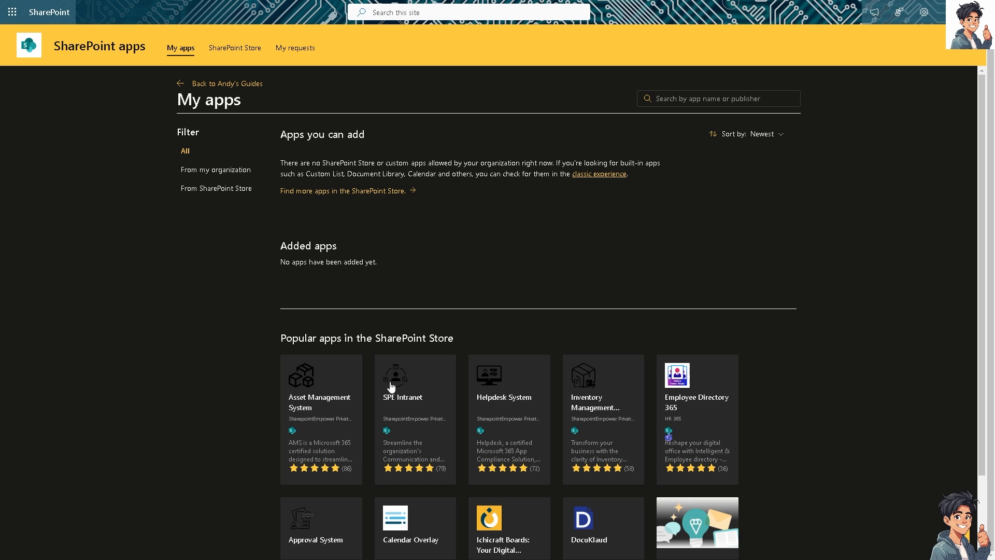
pyautogui.scroll(-3)
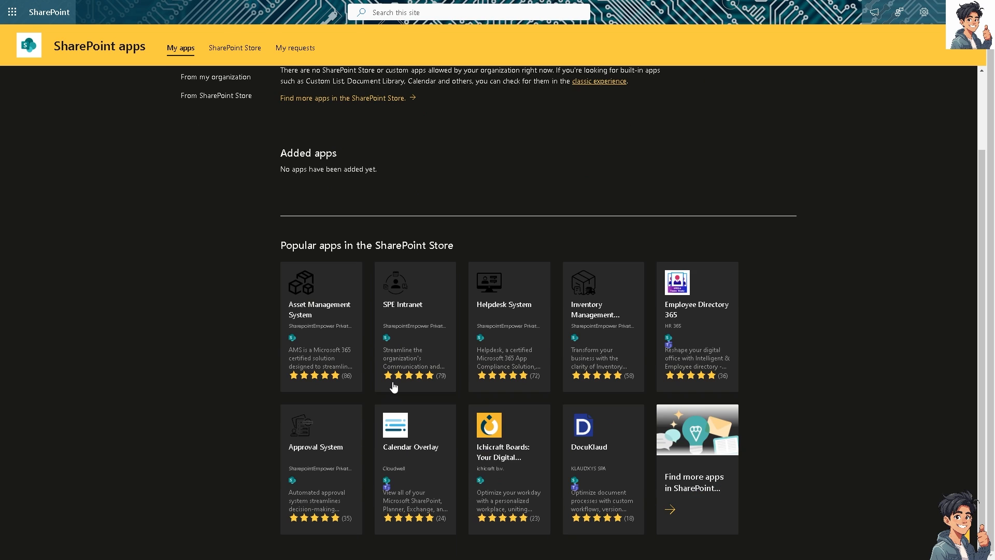
pyautogui.moveTo(346, 376)
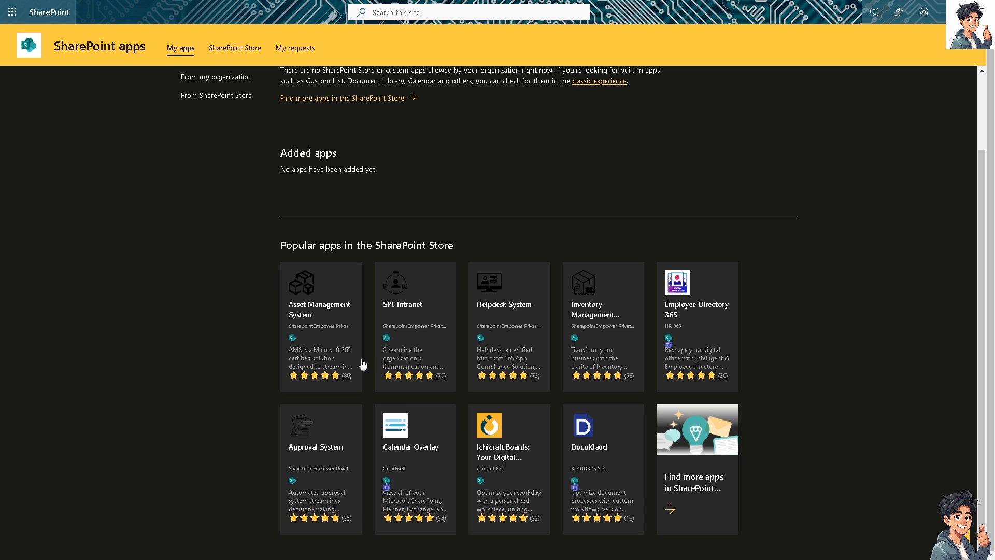
pyautogui.moveTo(372, 359)
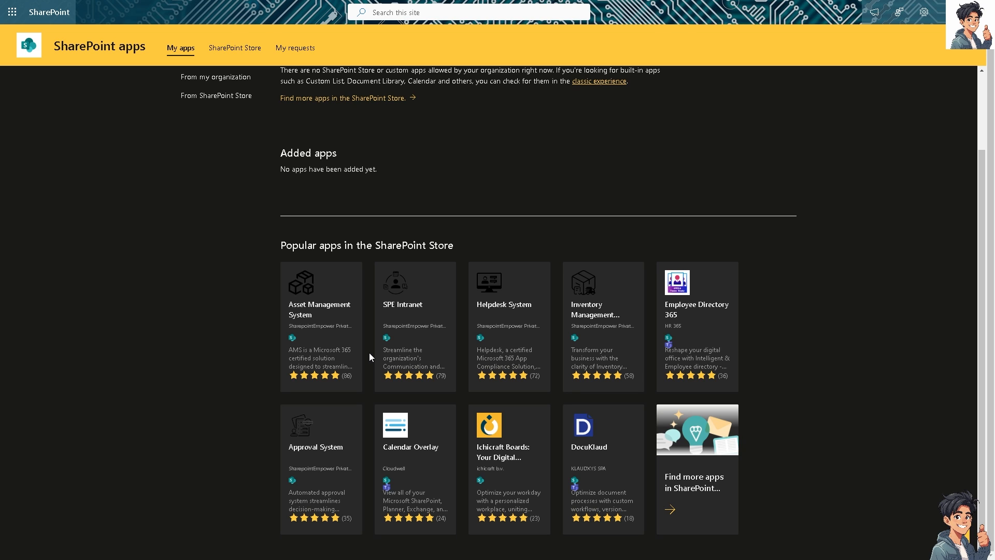
pyautogui.moveTo(406, 365)
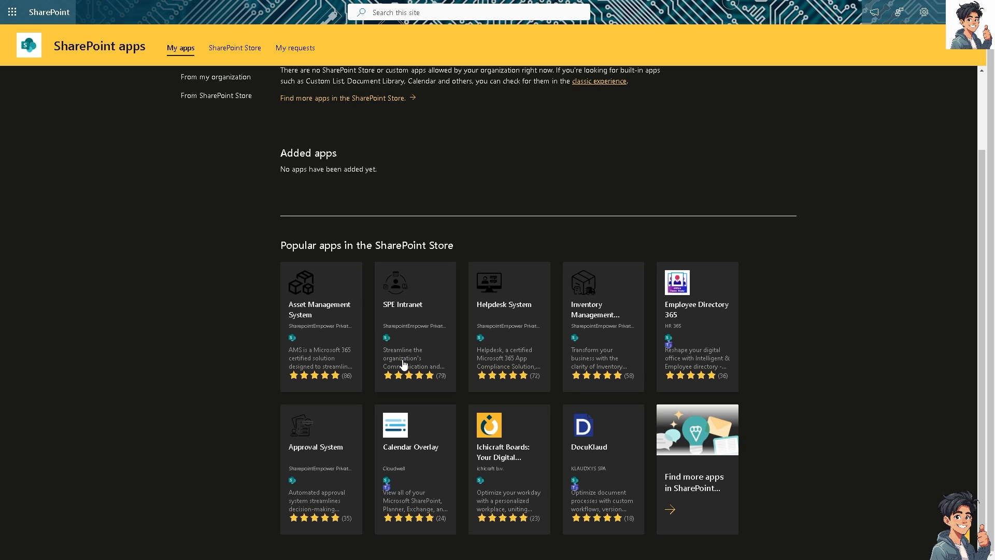
pyautogui.moveTo(378, 346)
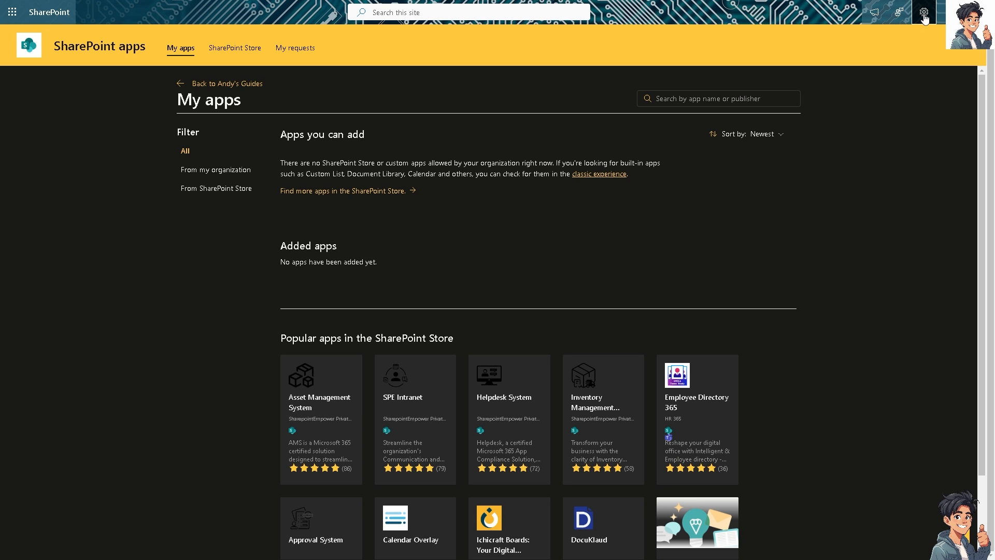
# Peek at the site settings pane, then close it to head to Documents.
pyautogui.click(925, 16)
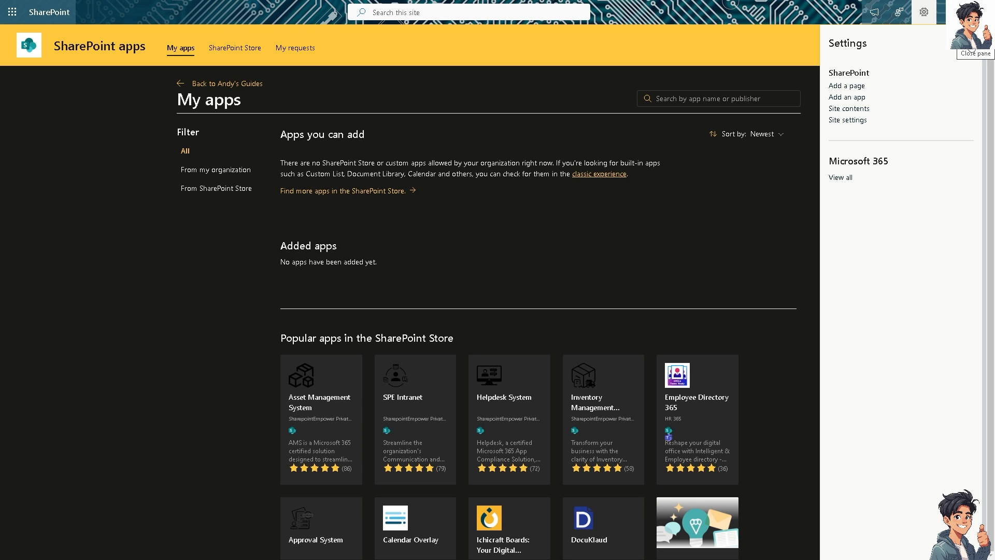
pyautogui.click(974, 54)
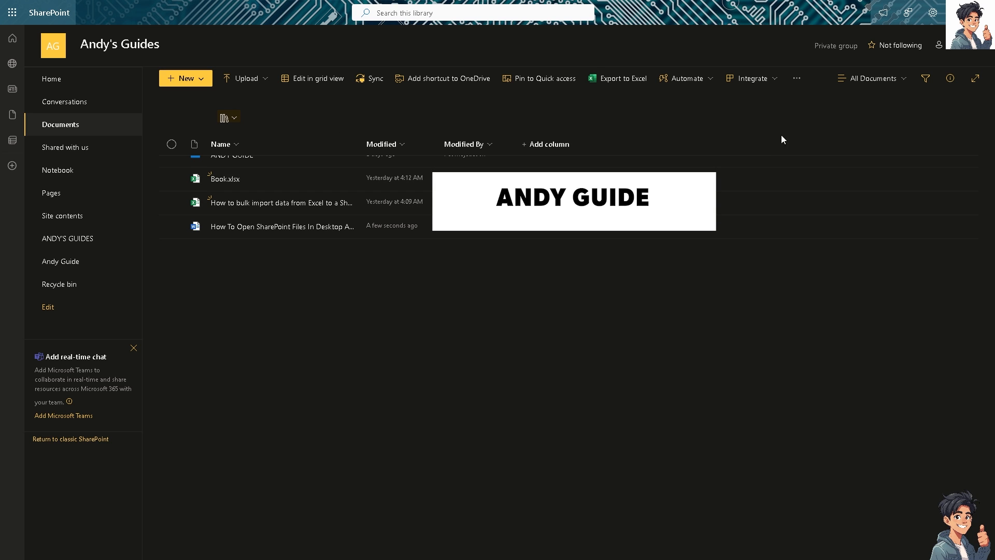
pyautogui.moveTo(930, 14)
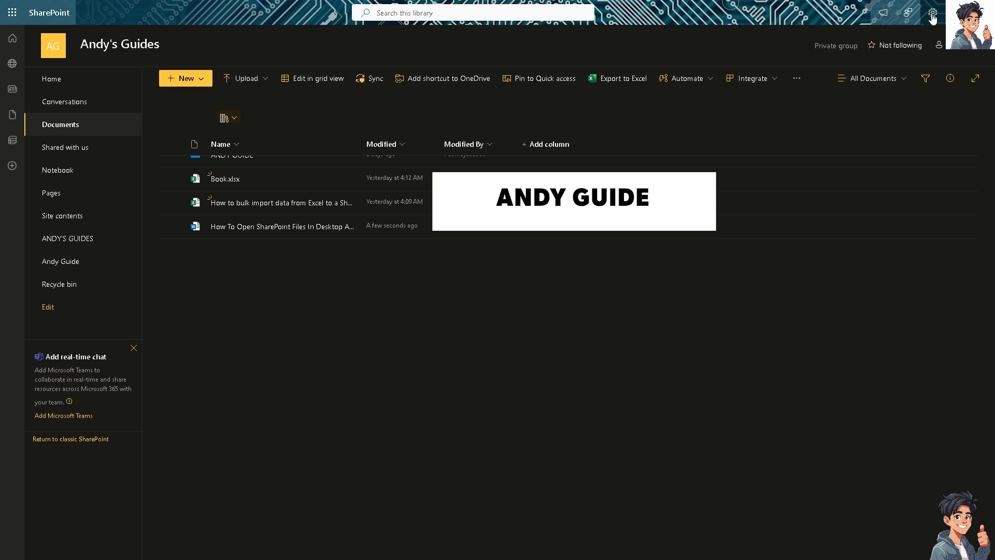
# Show the site settings pane from the Documents library via the gear icon.
pyautogui.click(932, 16)
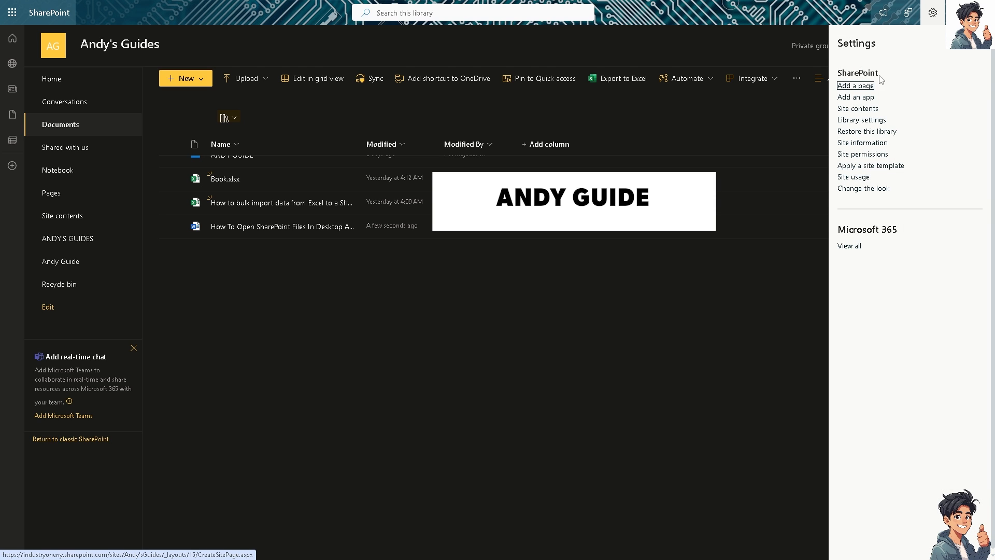
pyautogui.moveTo(871, 120)
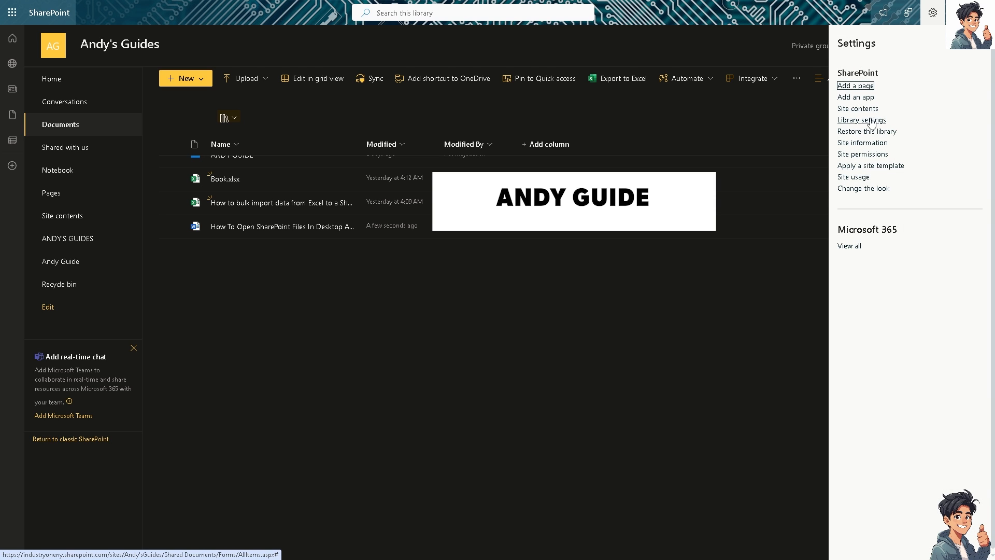
pyautogui.moveTo(875, 122)
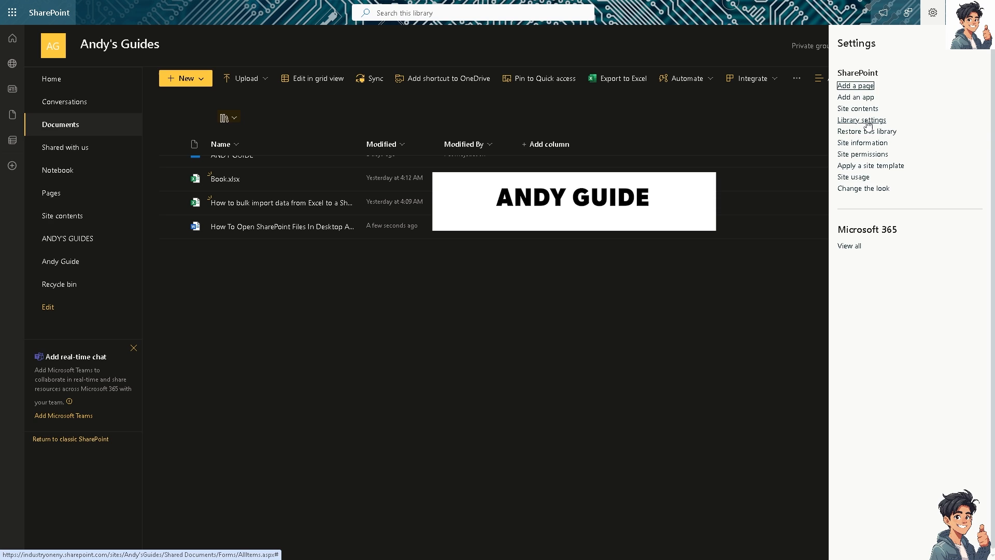
# Name the library 'Andy Guide Library', describe it 'How To Open SharePoint Files In Desktop App By Default', and save.
pyautogui.click(862, 120)
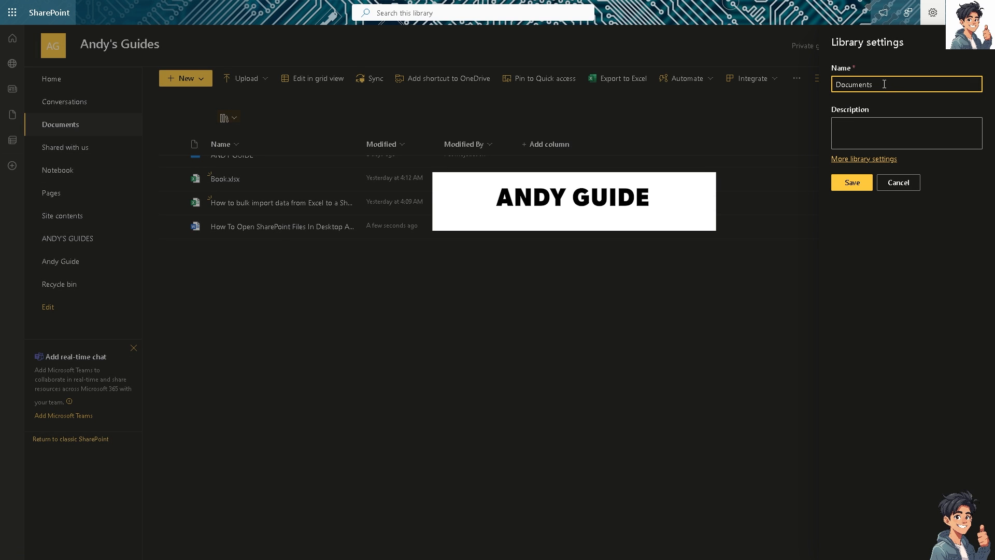
pyautogui.doubleClick(854, 84)
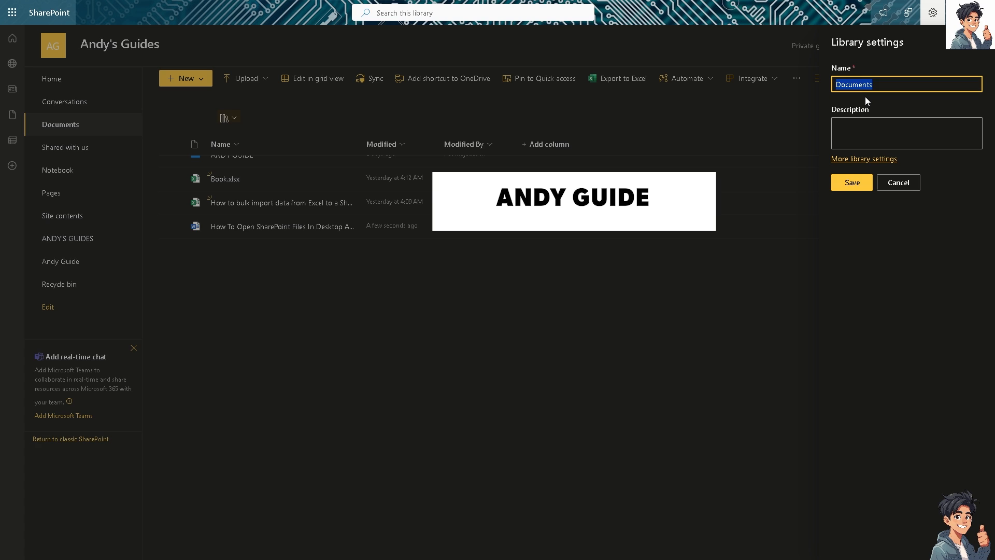
pyautogui.write('Andy Guide Library')
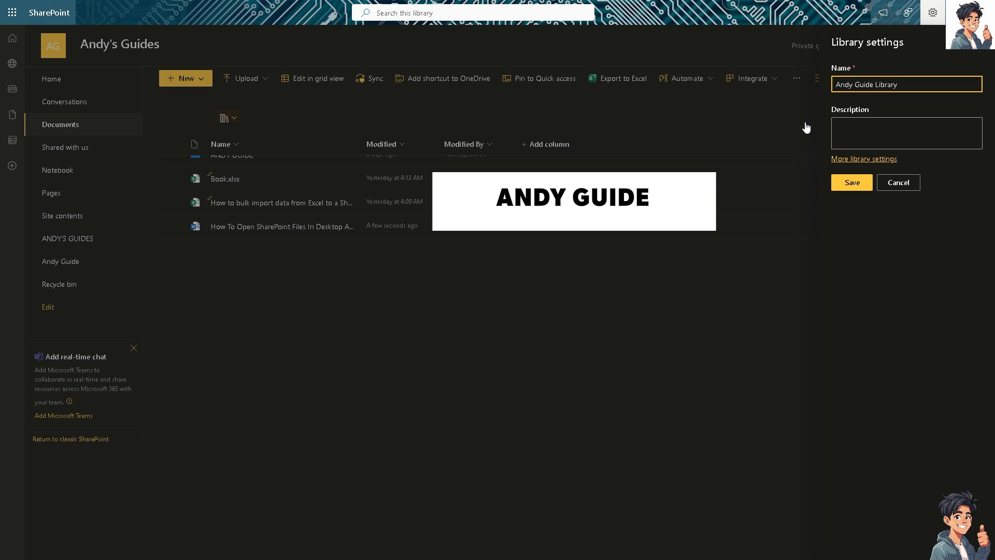
pyautogui.click(906, 132)
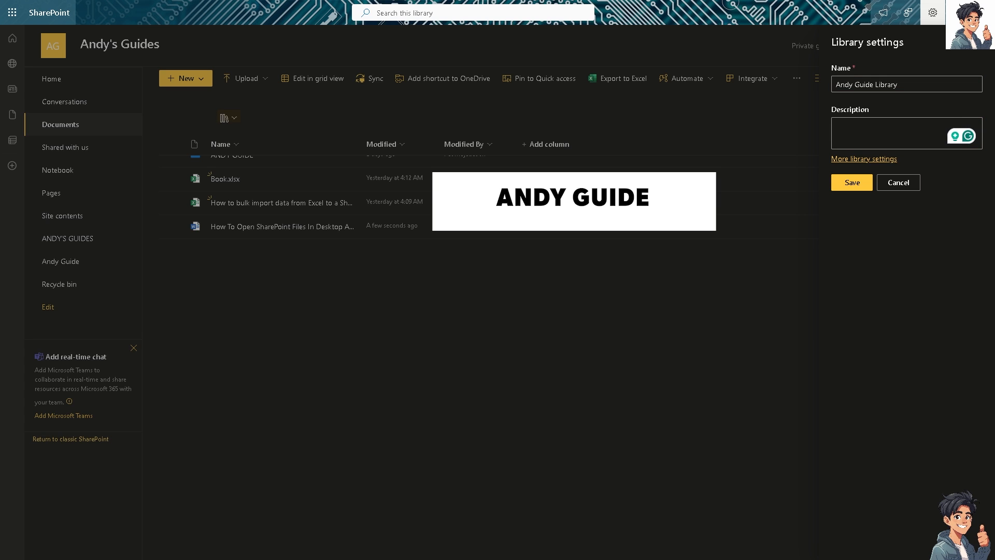
pyautogui.write('How To Open SharePoint Files In Desktop App By Default')
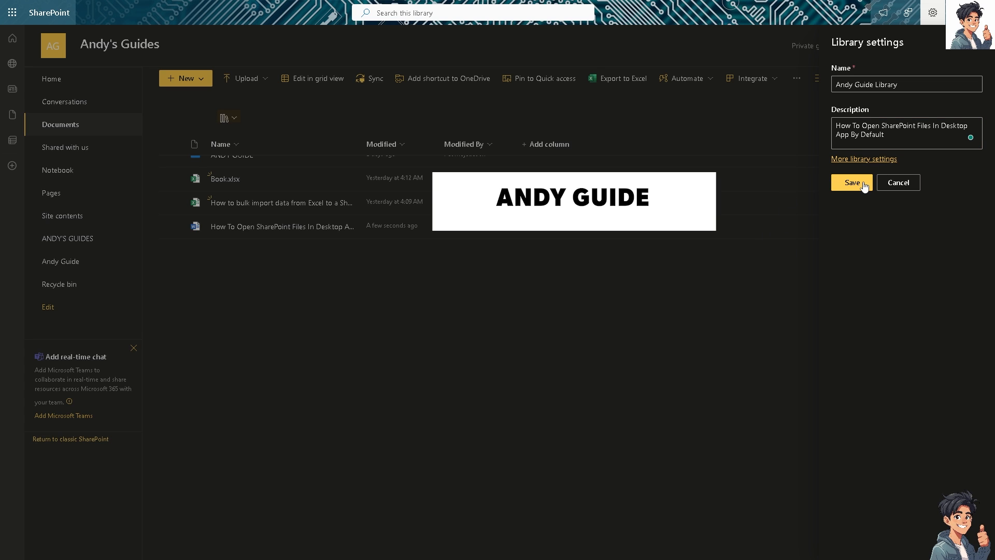
pyautogui.click(852, 182)
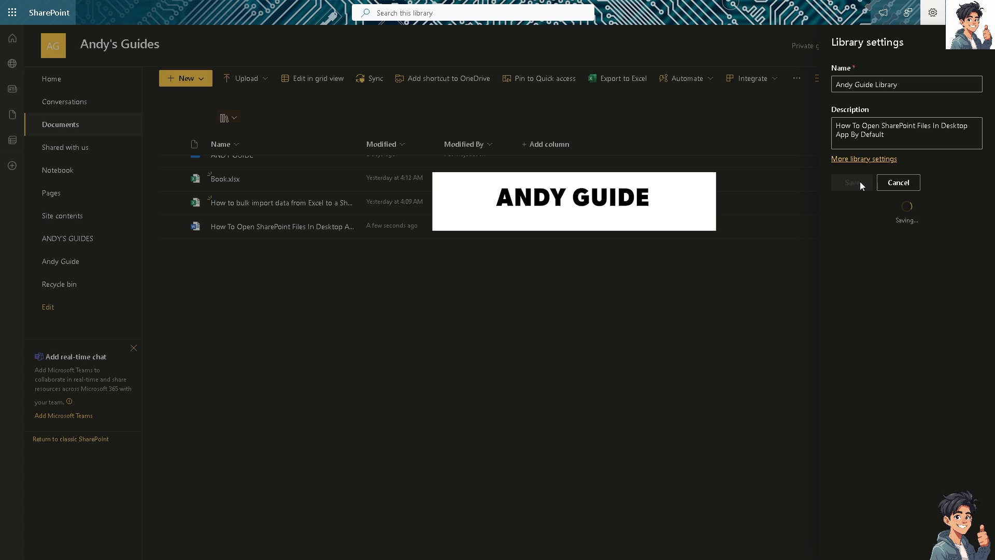
pyautogui.click(852, 182)
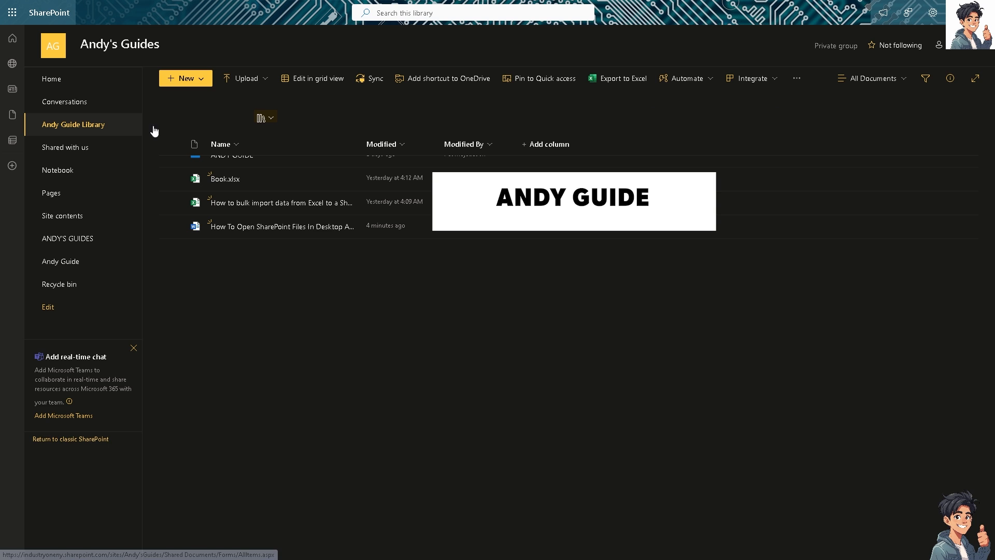
# Reach Andy Guide Library's full settings page through Library settings and More library settings.
pyautogui.click(931, 14)
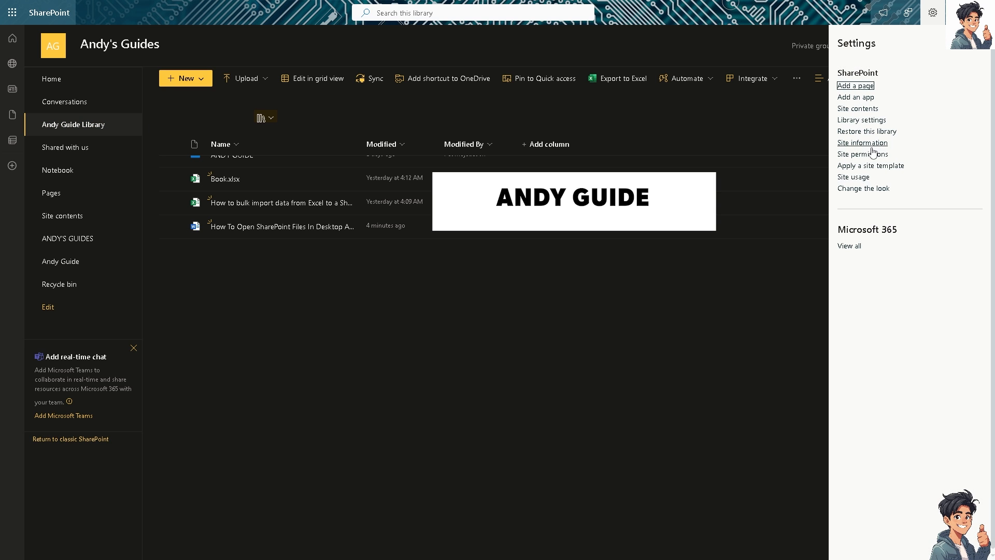
pyautogui.click(863, 121)
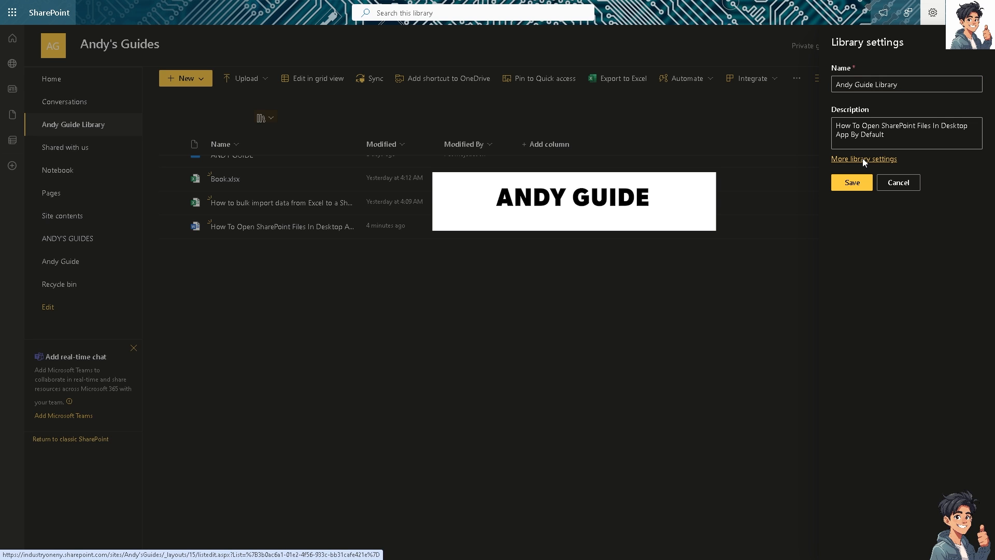
pyautogui.click(863, 160)
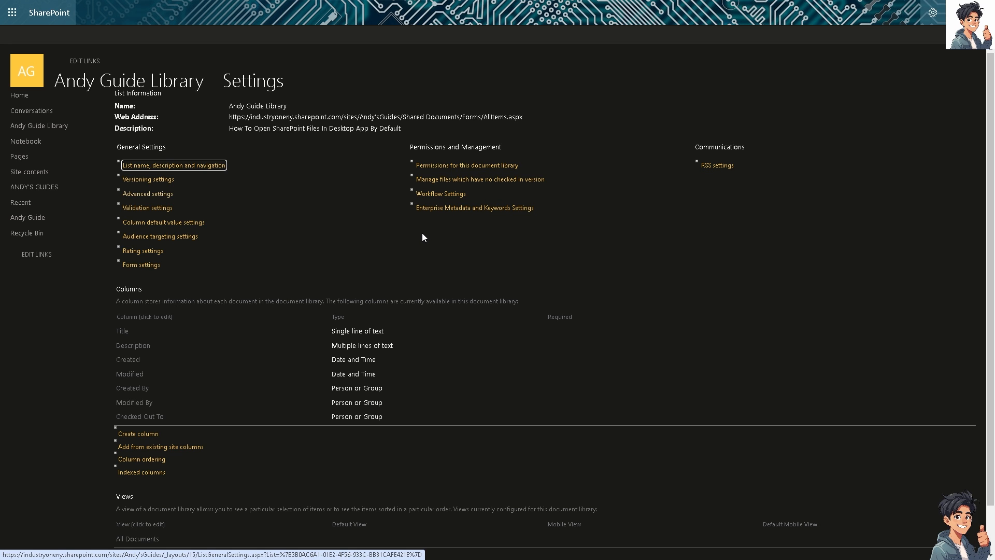
pyautogui.scroll(-3)
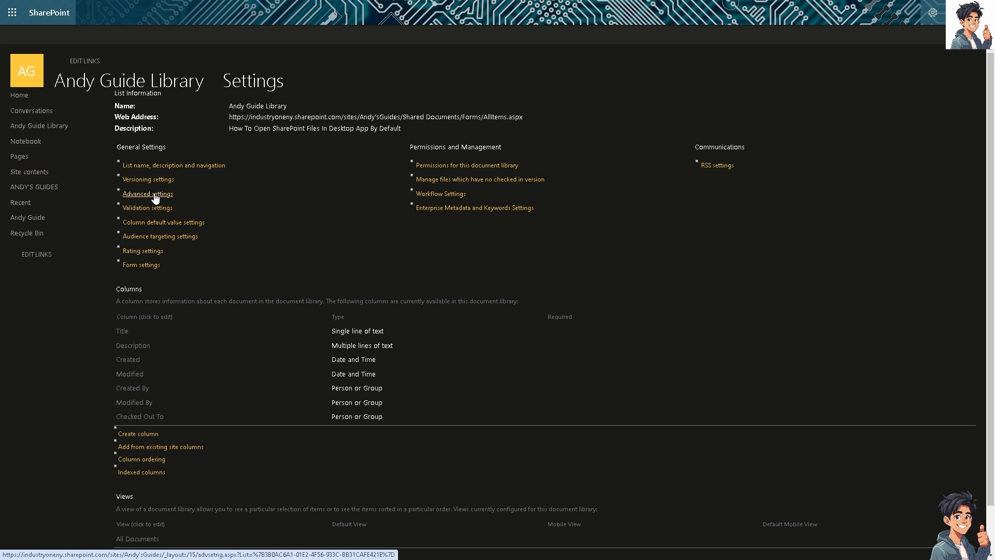
# Enter Advanced settings and leave 'Allow management of content types' set to No.
pyautogui.click(147, 194)
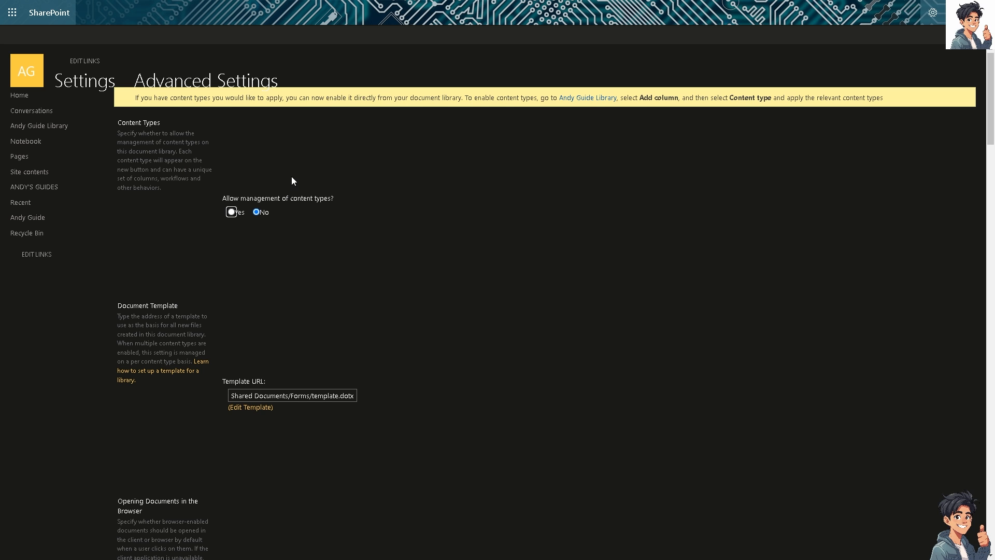
pyautogui.moveTo(334, 172)
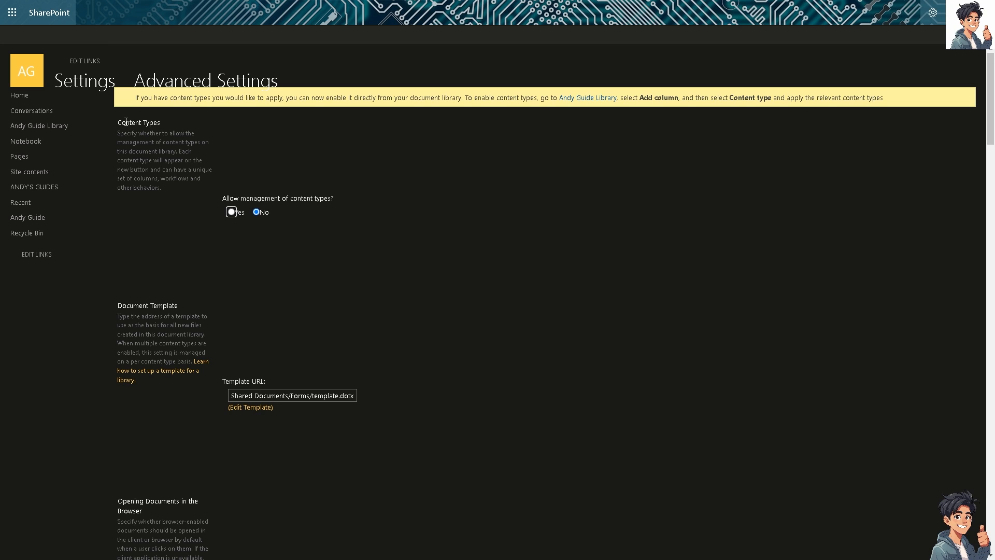
pyautogui.moveTo(128, 134)
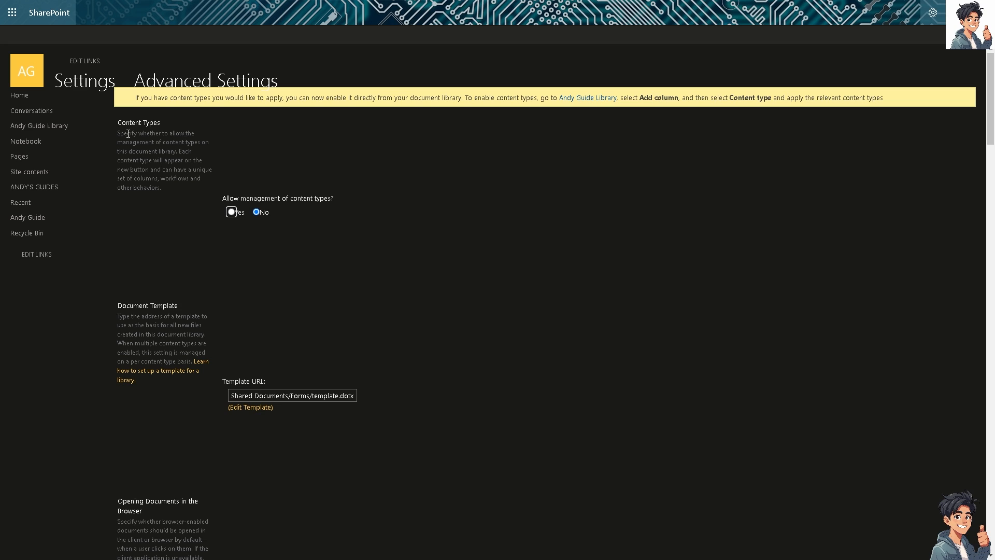
pyautogui.moveTo(263, 149)
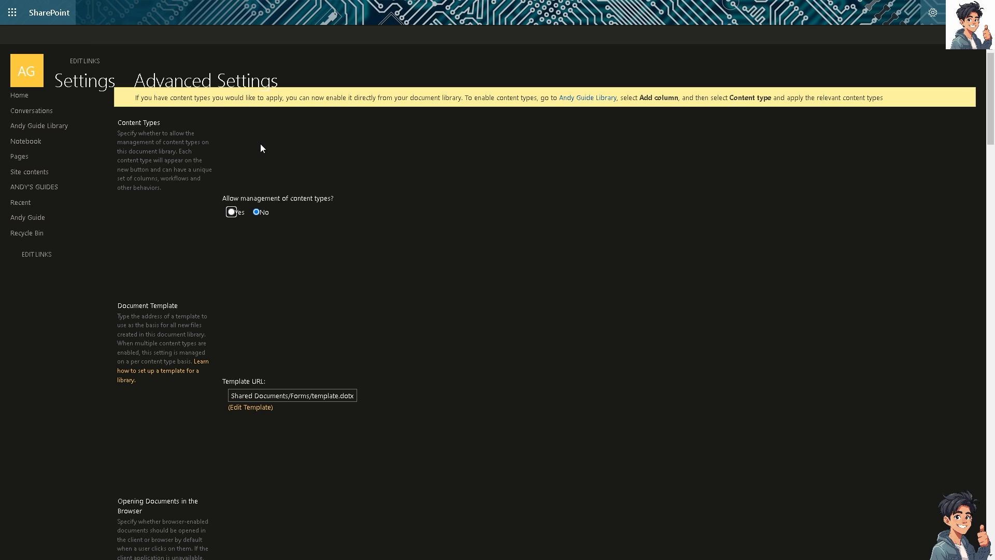
pyautogui.moveTo(234, 163)
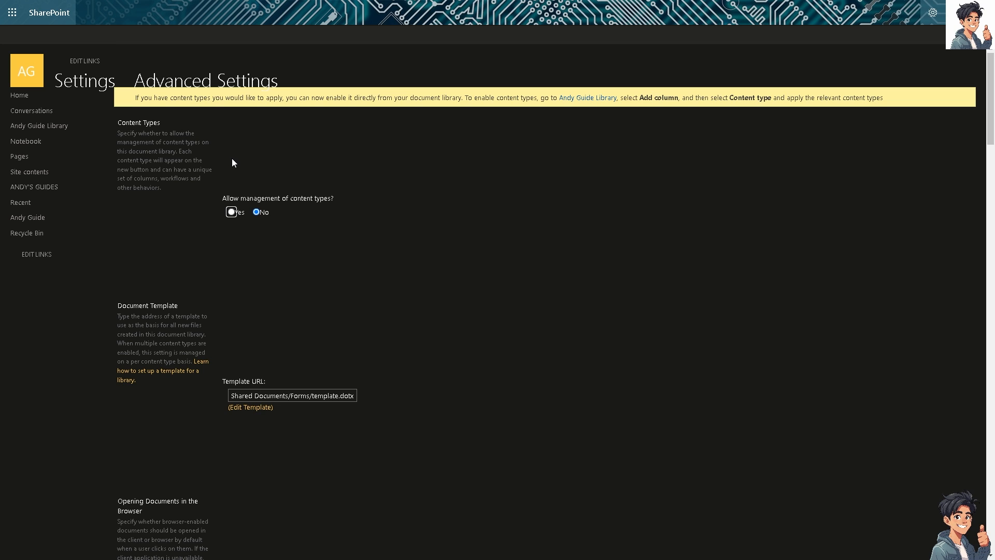
pyautogui.moveTo(224, 155)
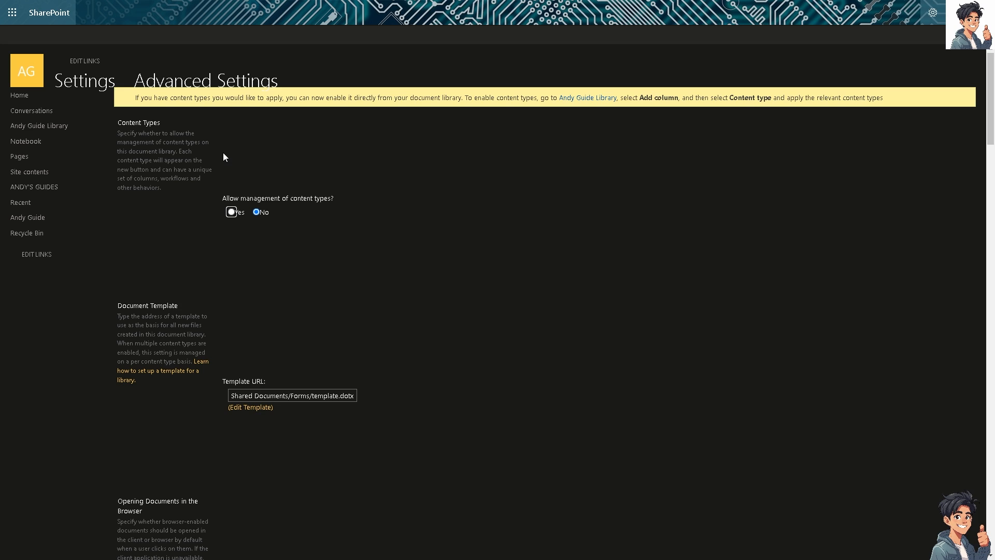
pyautogui.moveTo(165, 171)
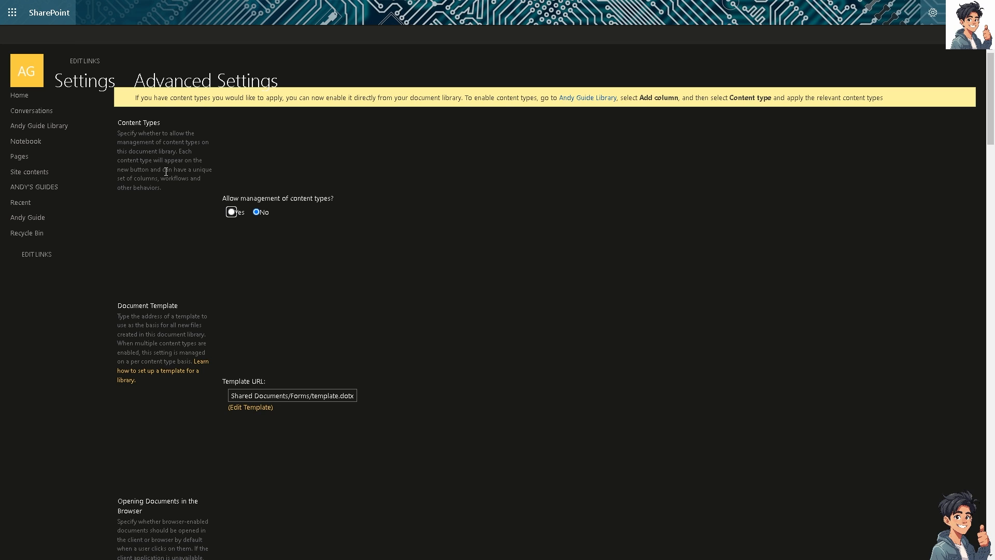
pyautogui.moveTo(208, 183)
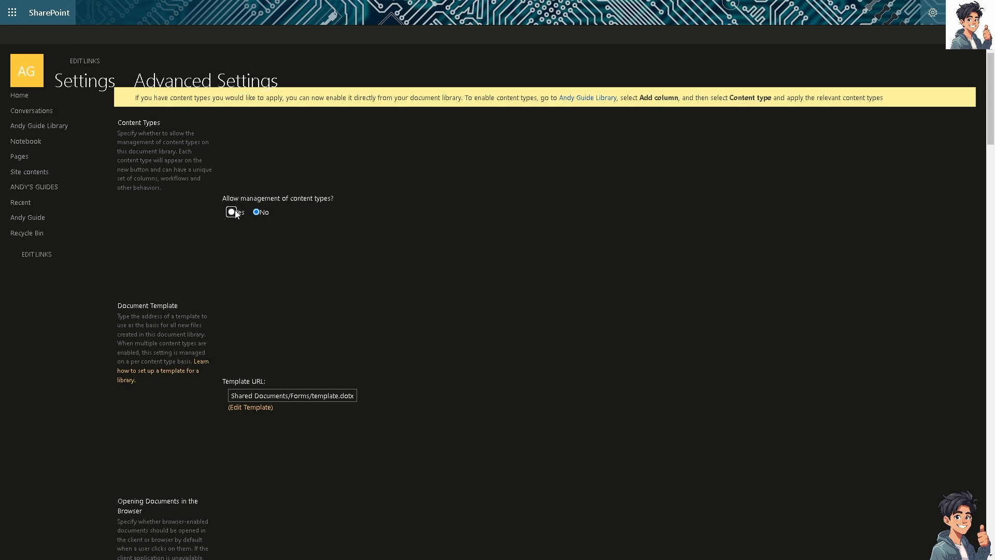
pyautogui.click(233, 211)
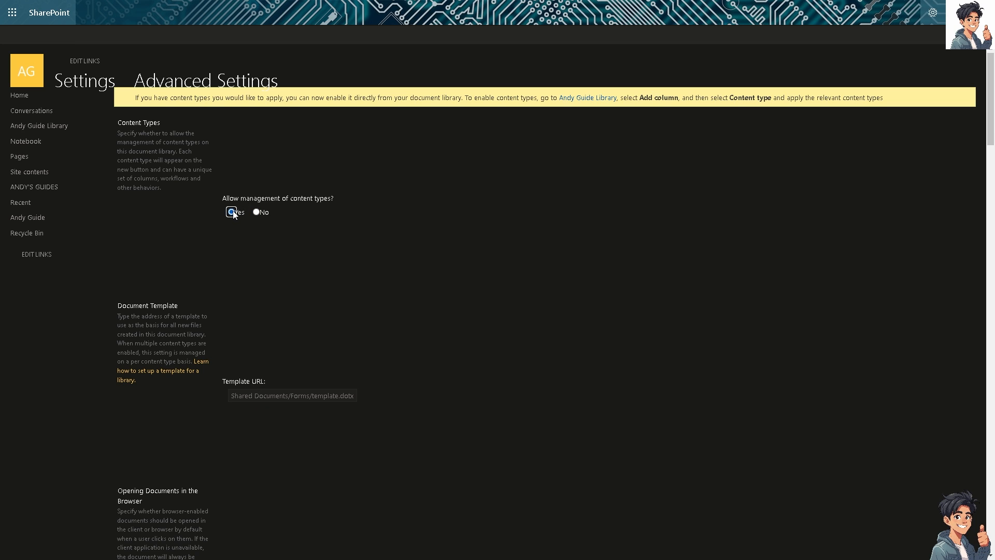
pyautogui.click(256, 211)
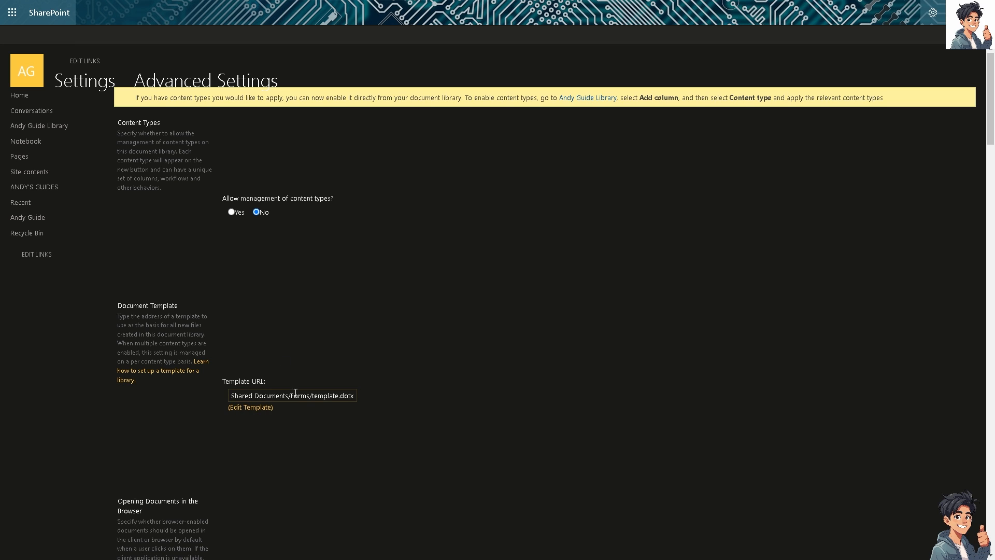
pyautogui.click(230, 212)
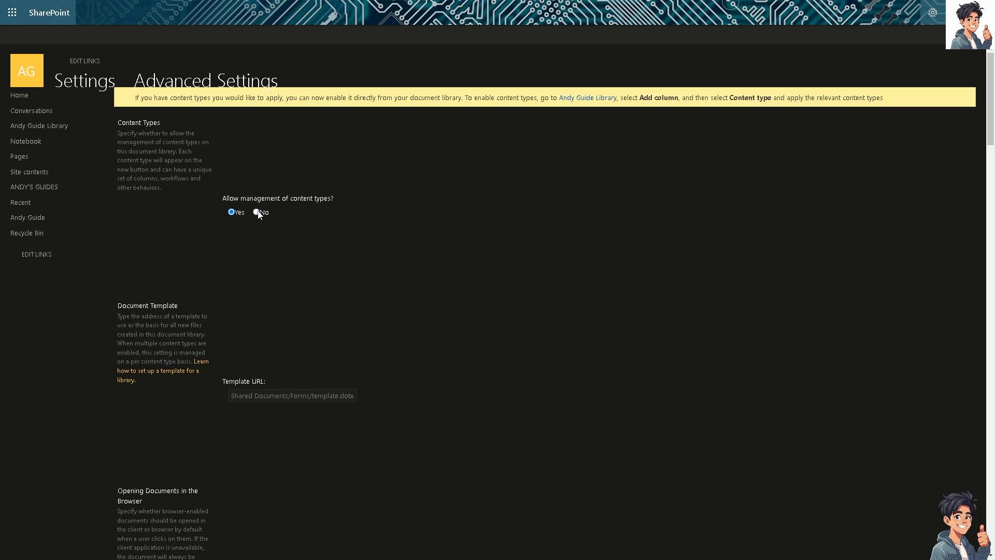
pyautogui.click(255, 211)
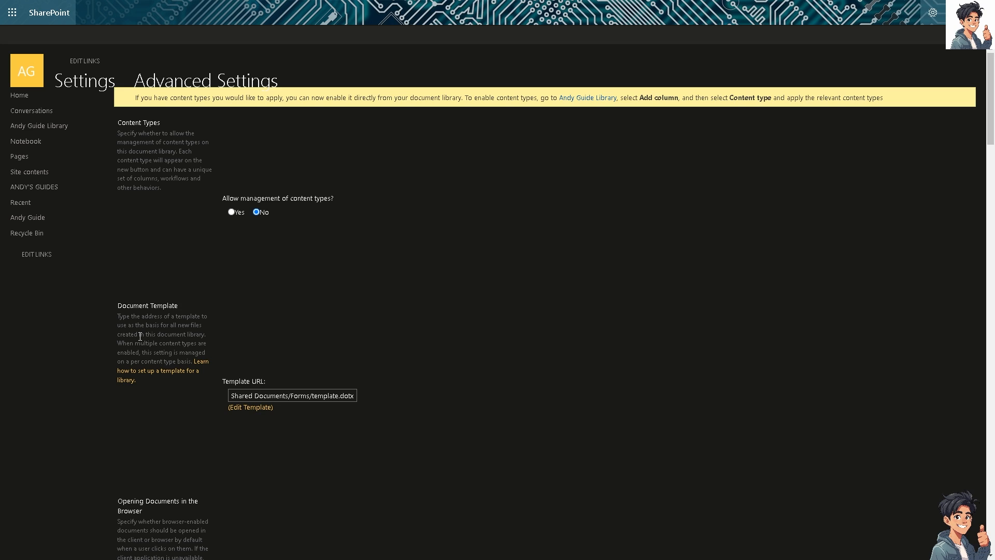
pyautogui.moveTo(107, 344)
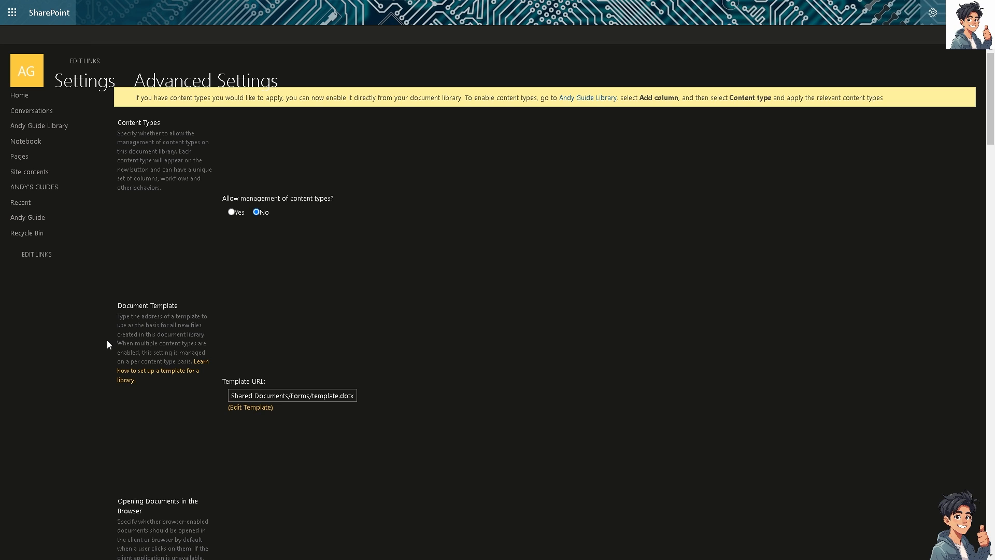
pyautogui.moveTo(205, 342)
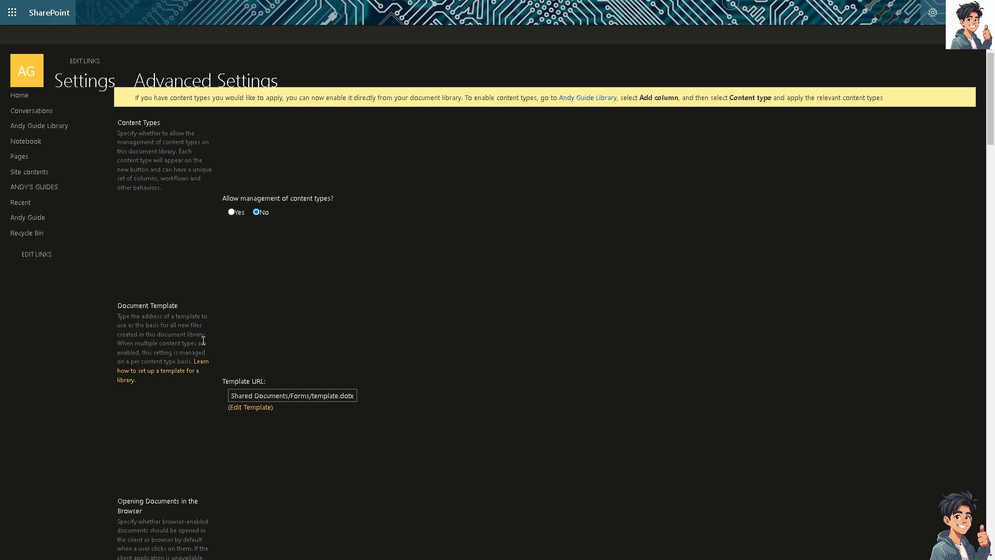
pyautogui.moveTo(128, 336)
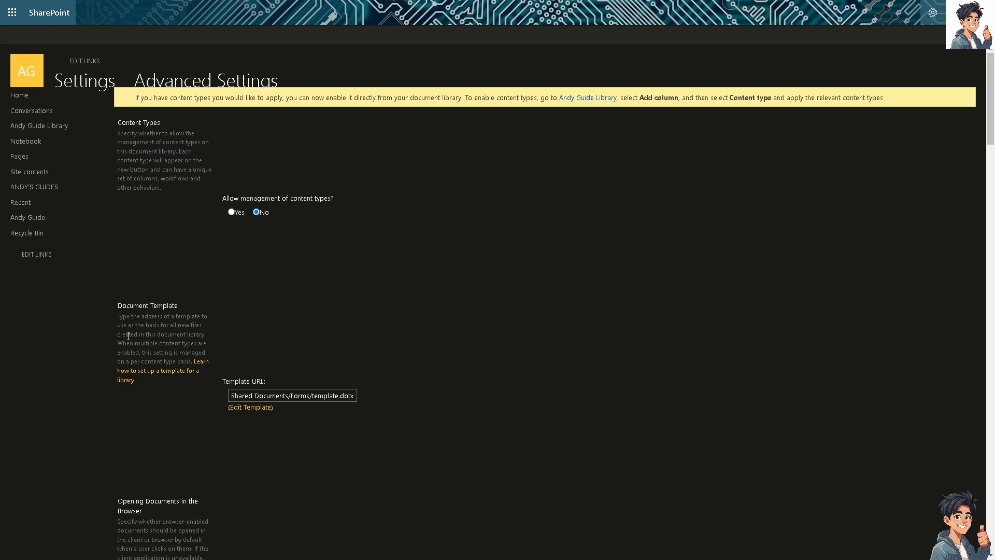
pyautogui.moveTo(160, 353)
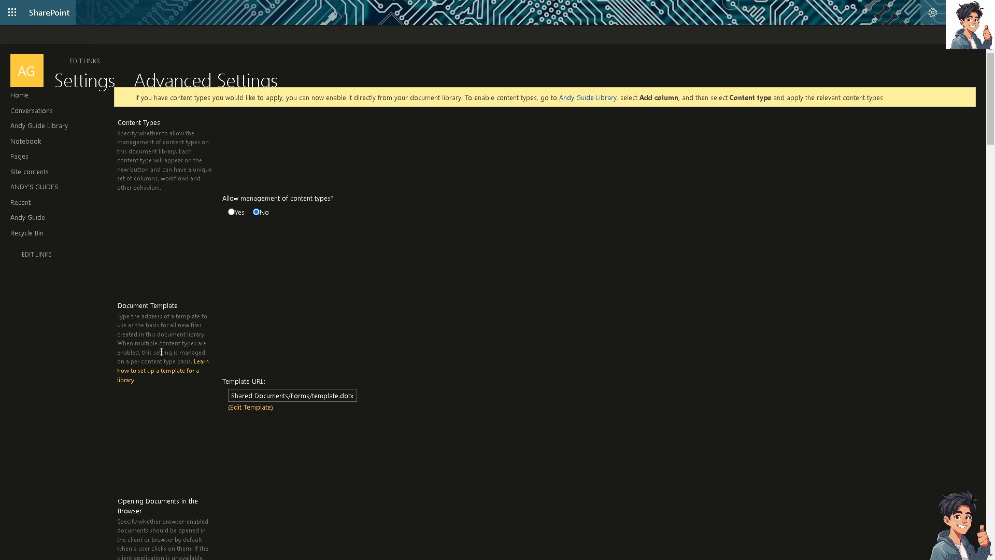
pyautogui.moveTo(128, 365)
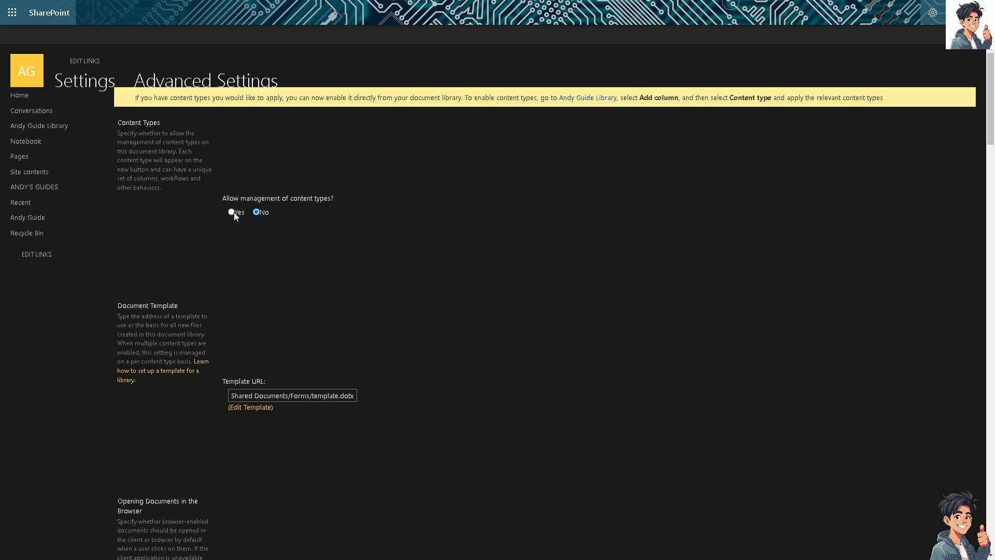
pyautogui.click(230, 212)
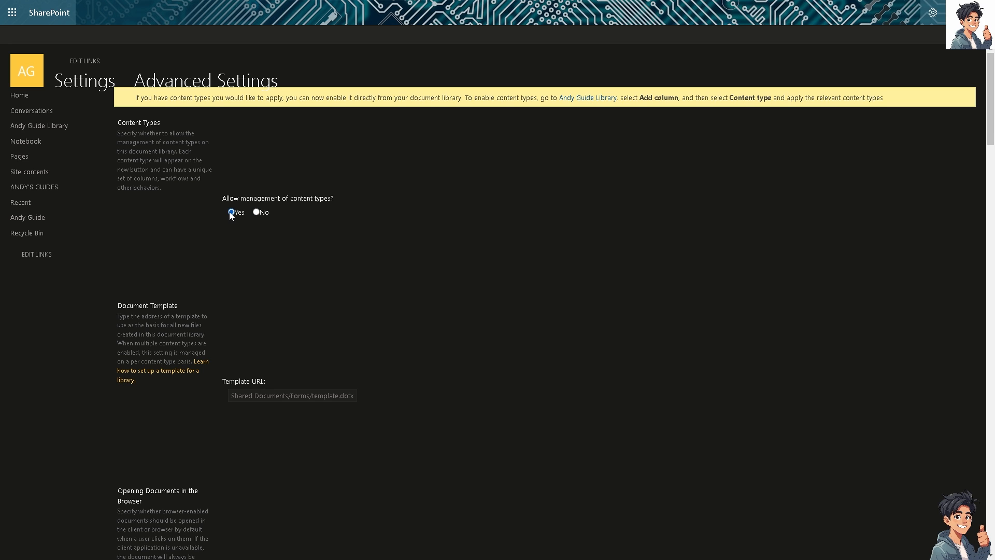
pyautogui.click(255, 211)
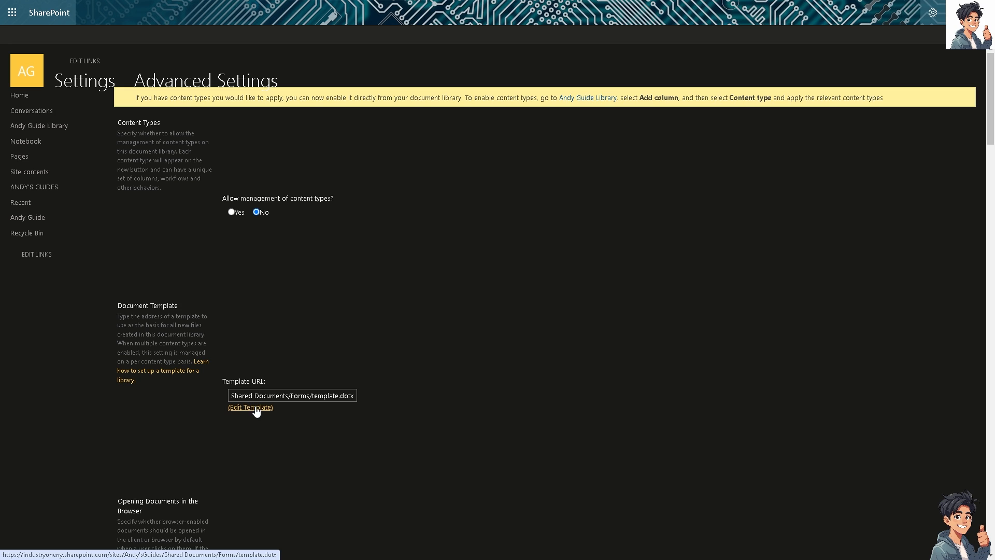
pyautogui.moveTo(262, 413)
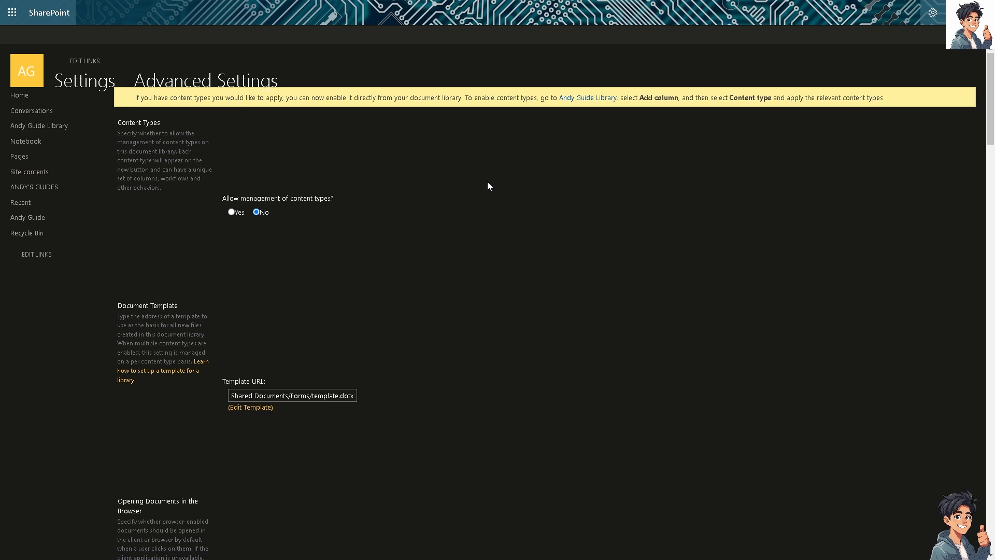
pyautogui.moveTo(141, 110)
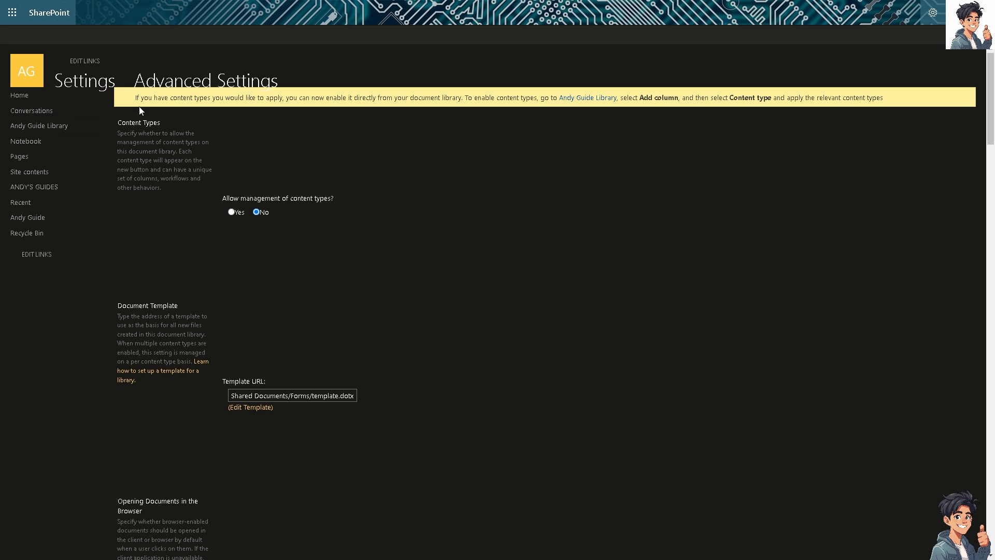
pyautogui.moveTo(134, 98); pyautogui.dragTo(239, 97)
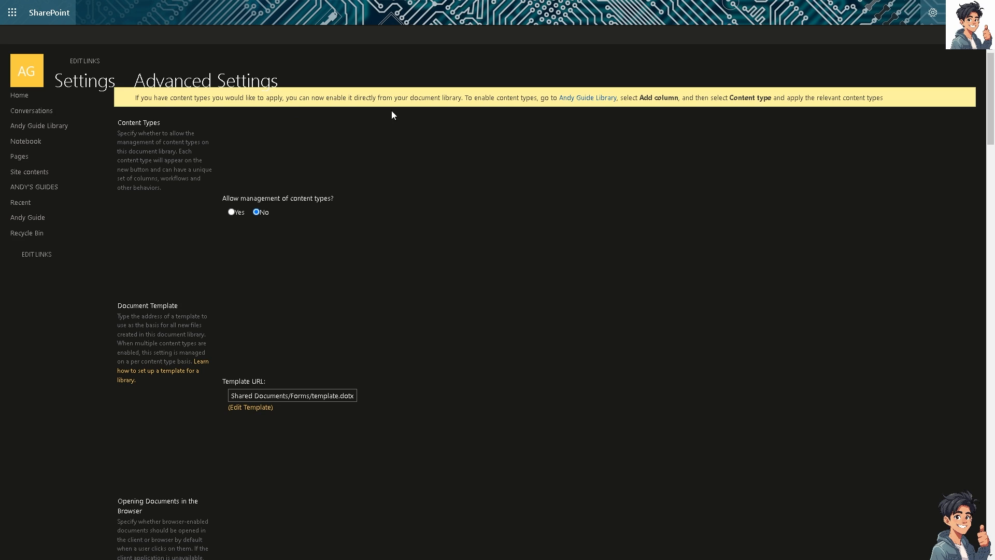
pyautogui.moveTo(514, 109)
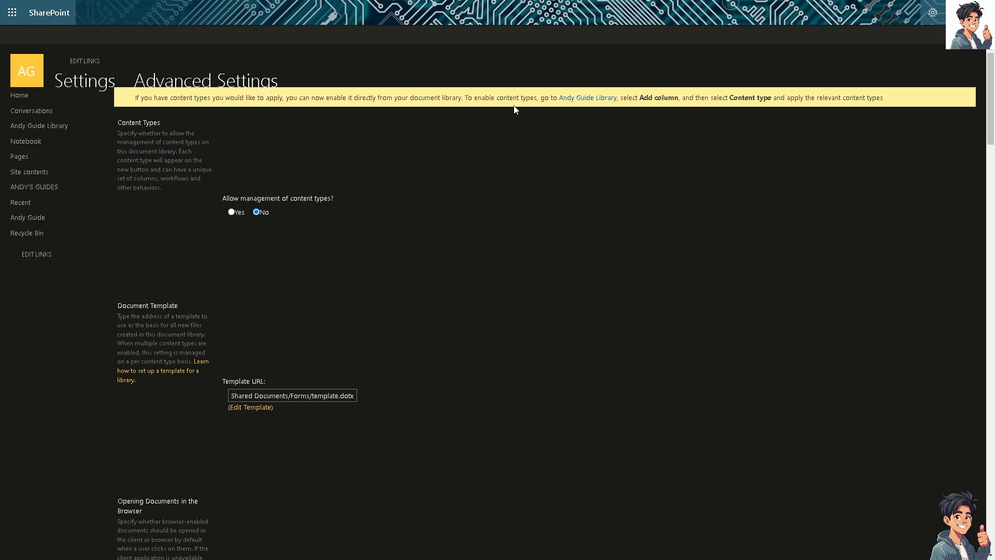
pyautogui.moveTo(603, 102)
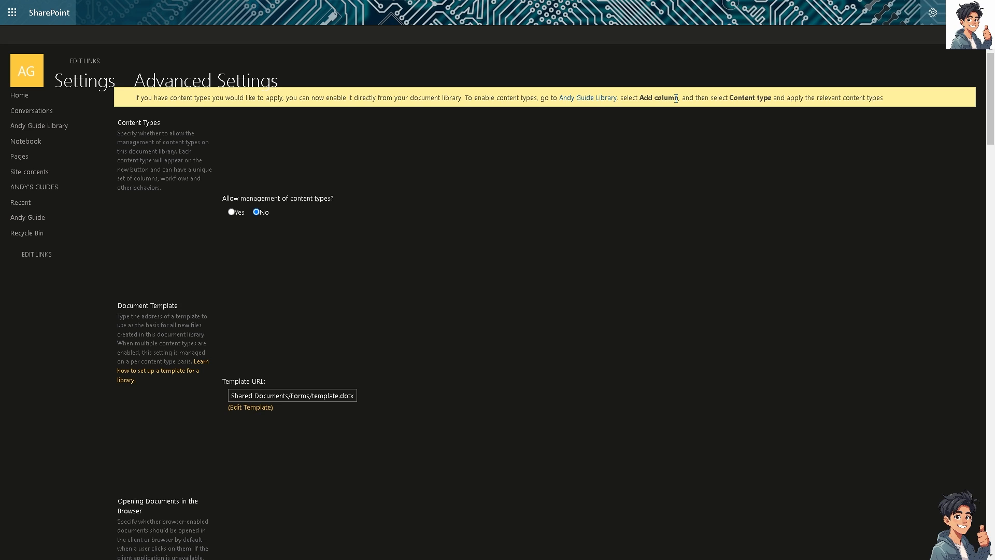
pyautogui.moveTo(415, 238)
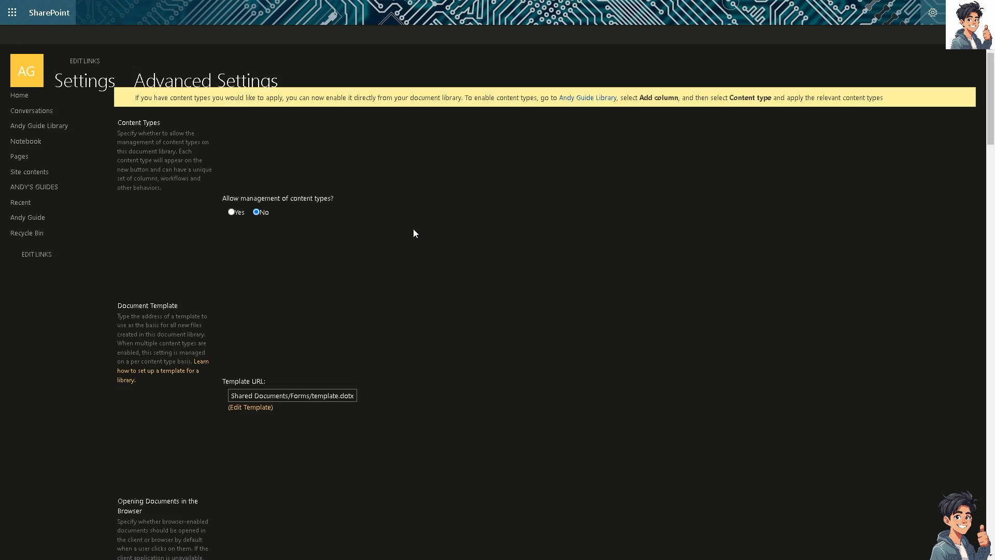
# Under Opening Documents in the Browser, select 'Open in the client application'.
pyautogui.scroll(-3)
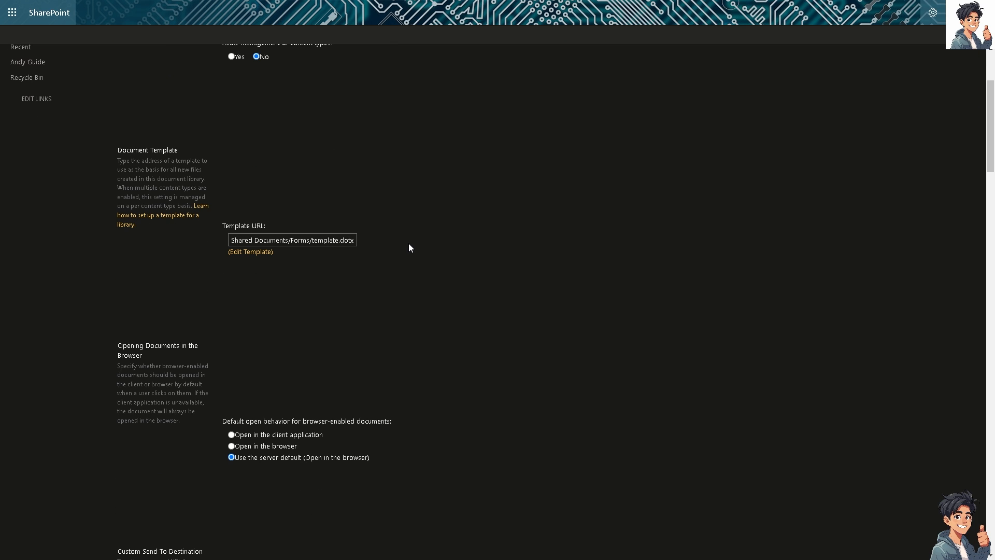
pyautogui.moveTo(266, 339)
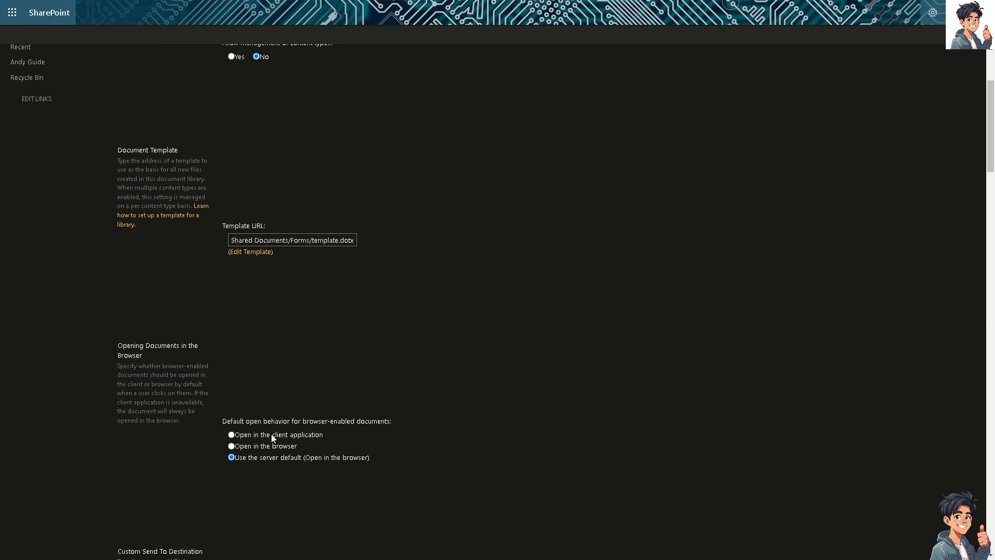
pyautogui.moveTo(224, 421)
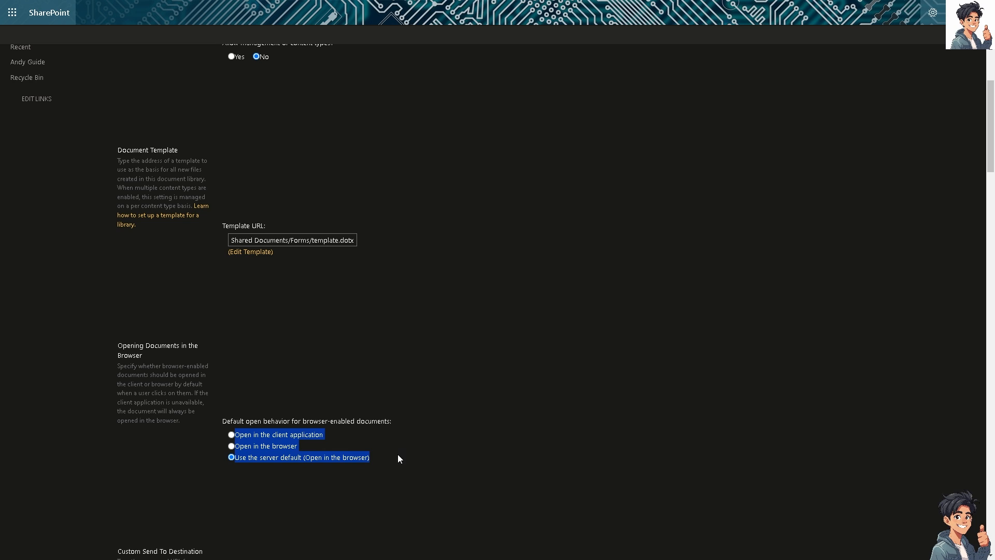
pyautogui.moveTo(197, 384)
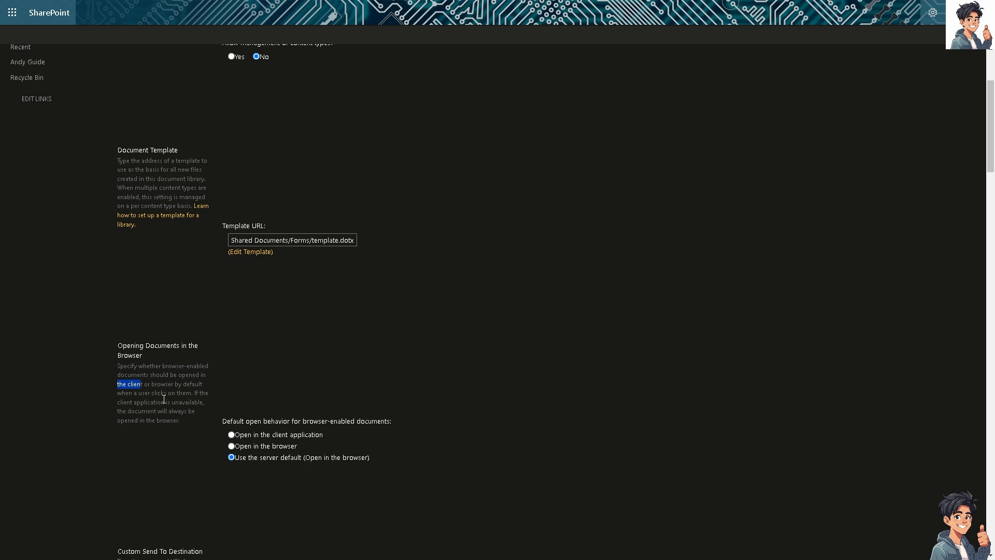
pyautogui.moveTo(244, 394)
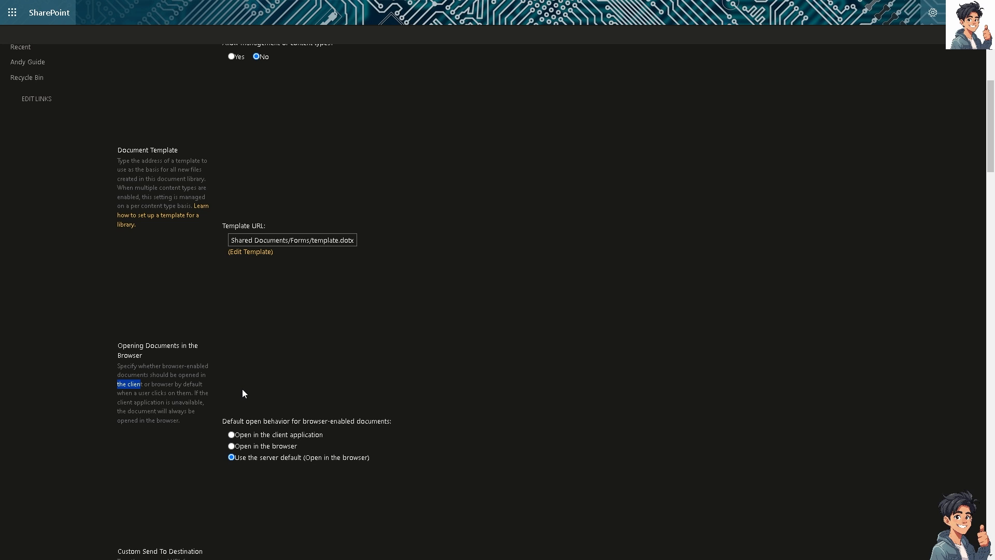
pyautogui.moveTo(239, 402)
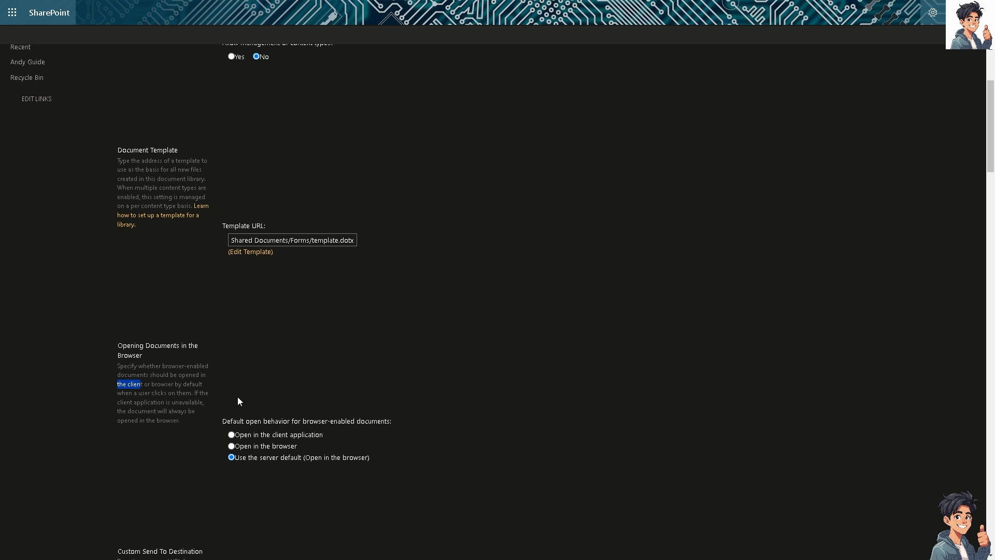
pyautogui.moveTo(140, 434)
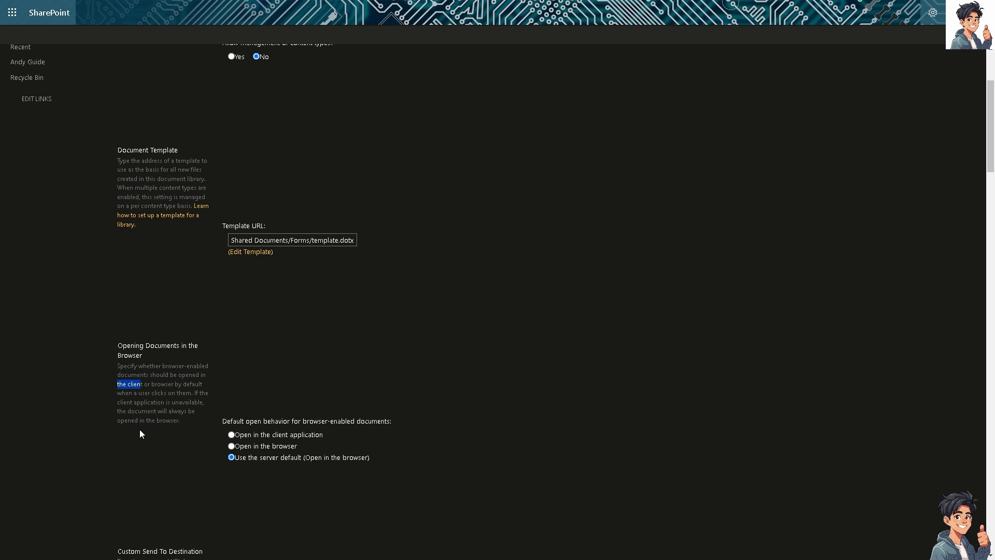
pyautogui.moveTo(365, 320)
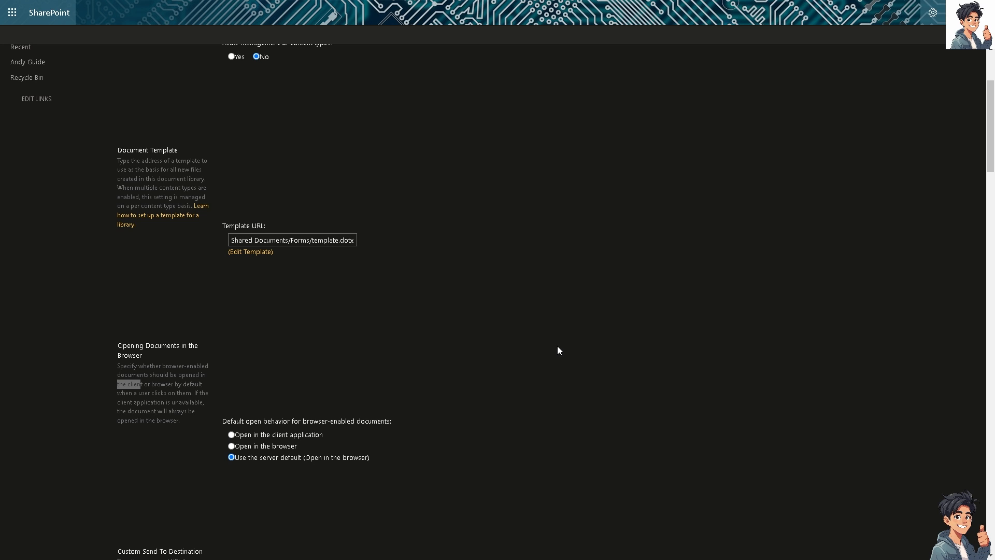
pyautogui.click(231, 435)
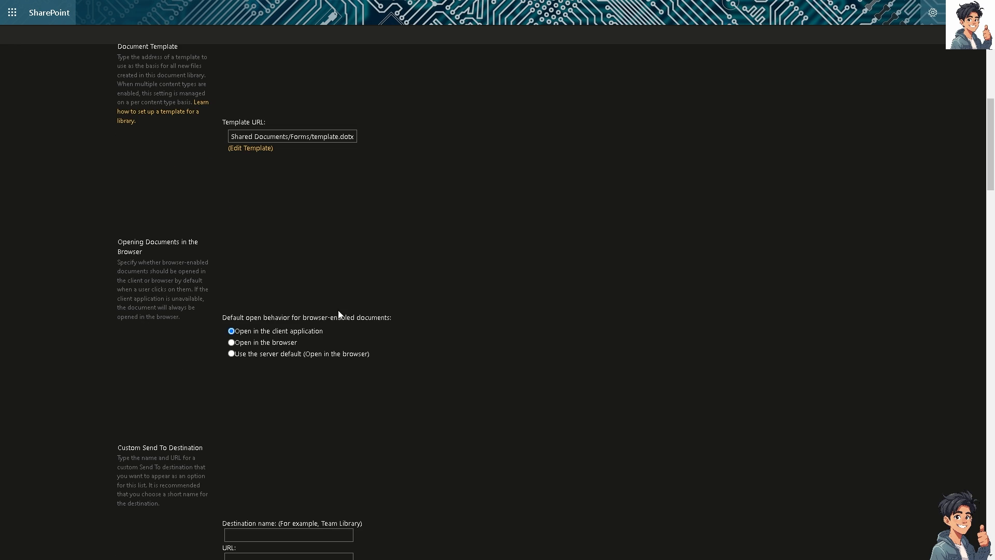
pyautogui.click(230, 342)
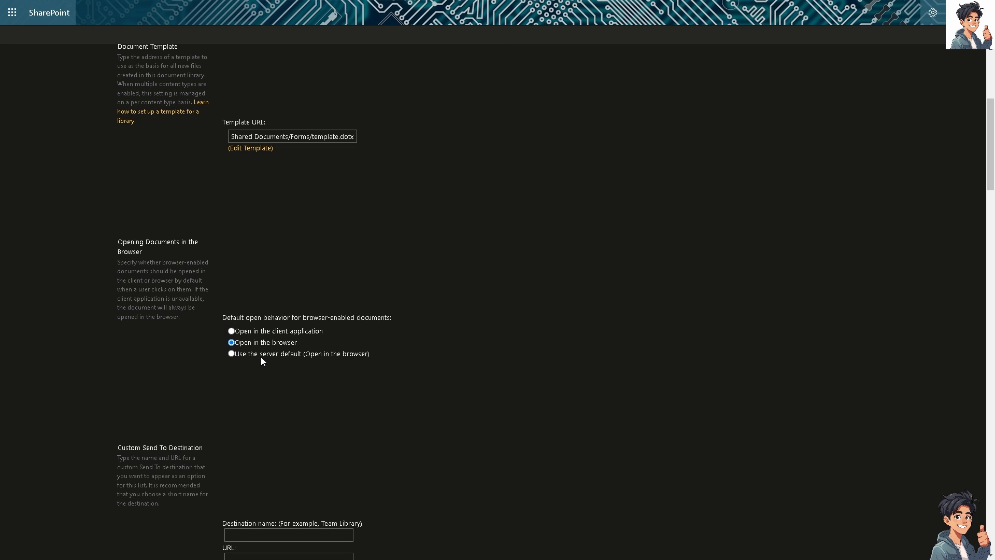
pyautogui.click(230, 354)
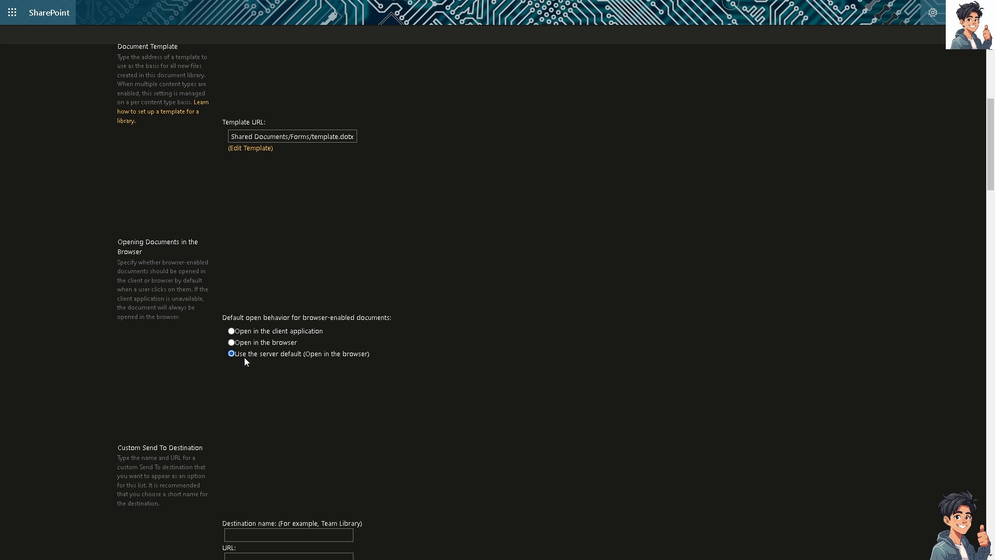
pyautogui.moveTo(307, 357)
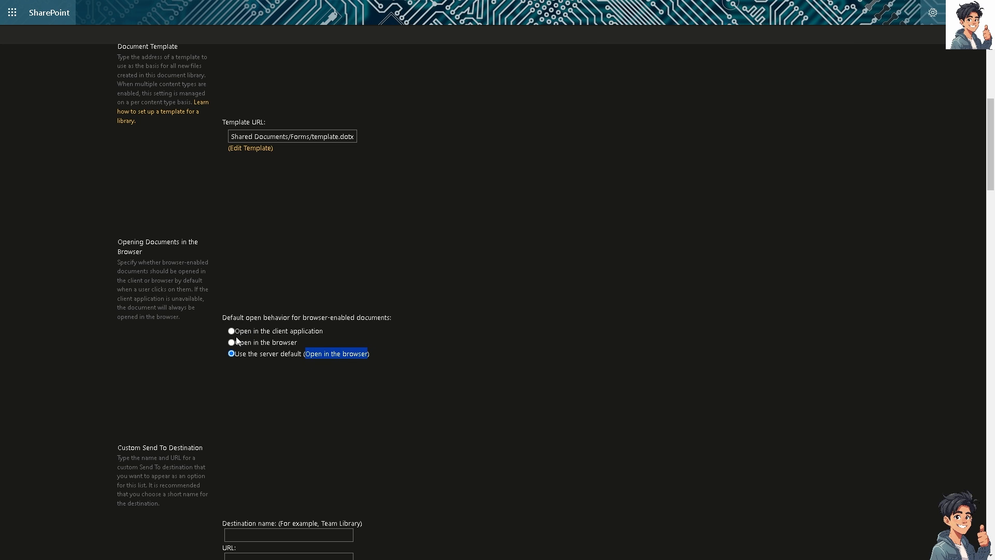
pyautogui.click(230, 332)
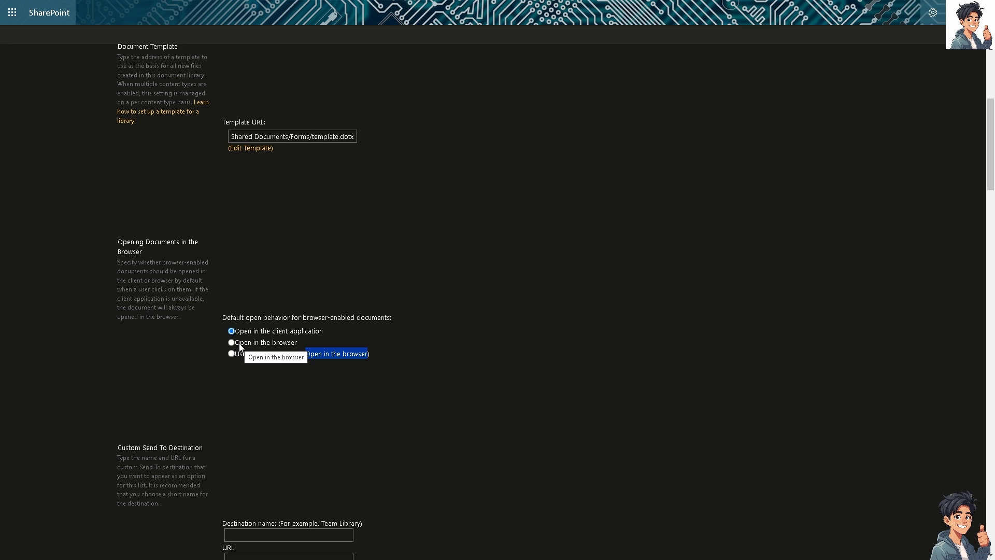
pyautogui.scroll(-3)
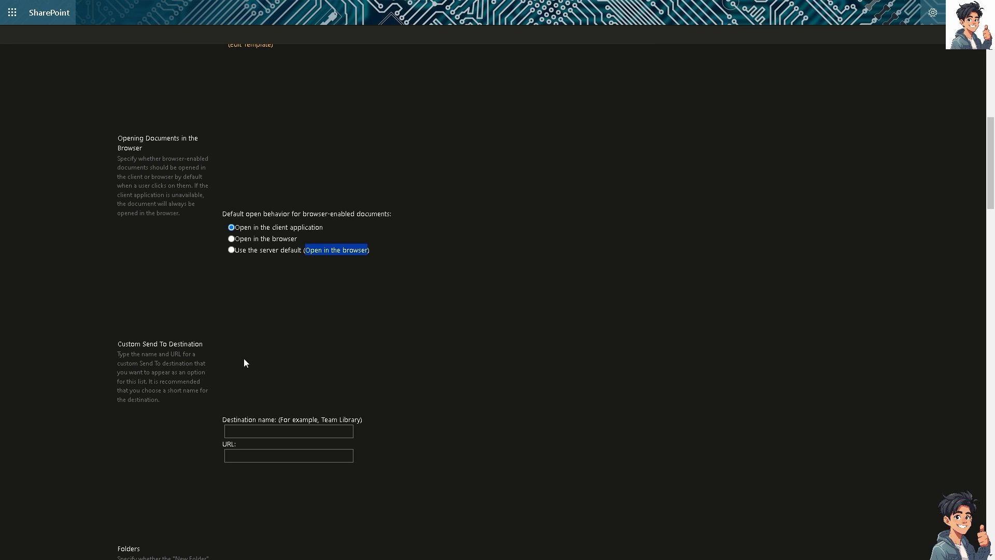
pyautogui.moveTo(248, 365)
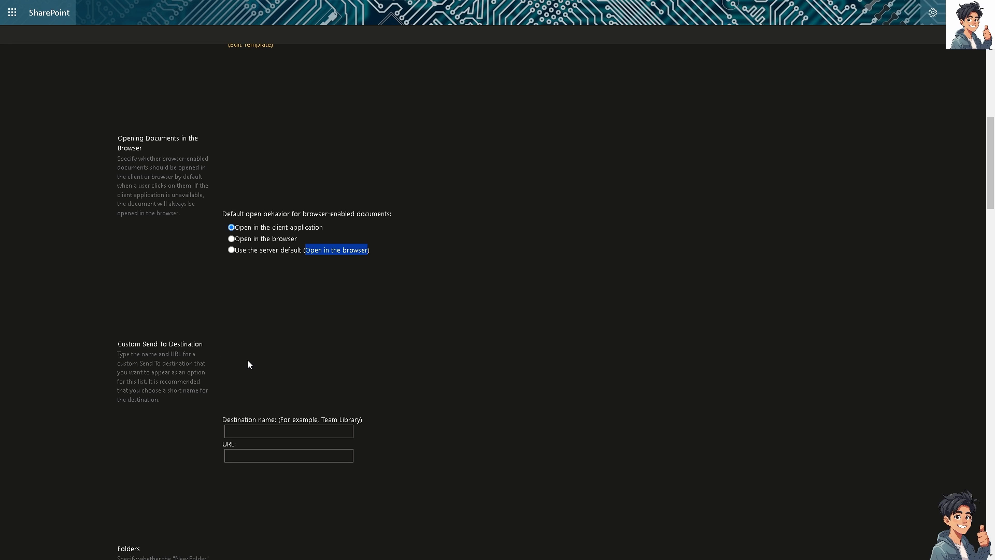
pyautogui.moveTo(231, 392)
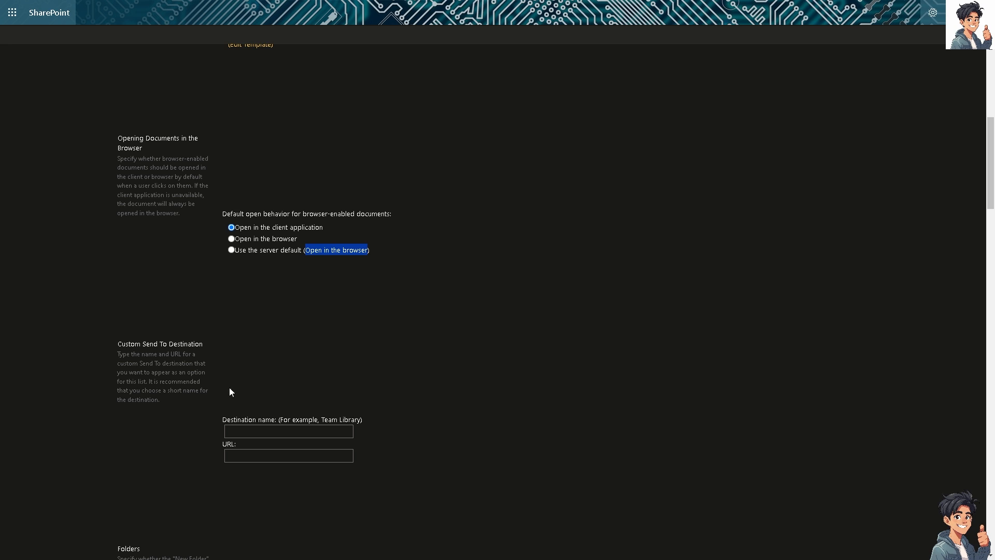
pyautogui.moveTo(188, 402)
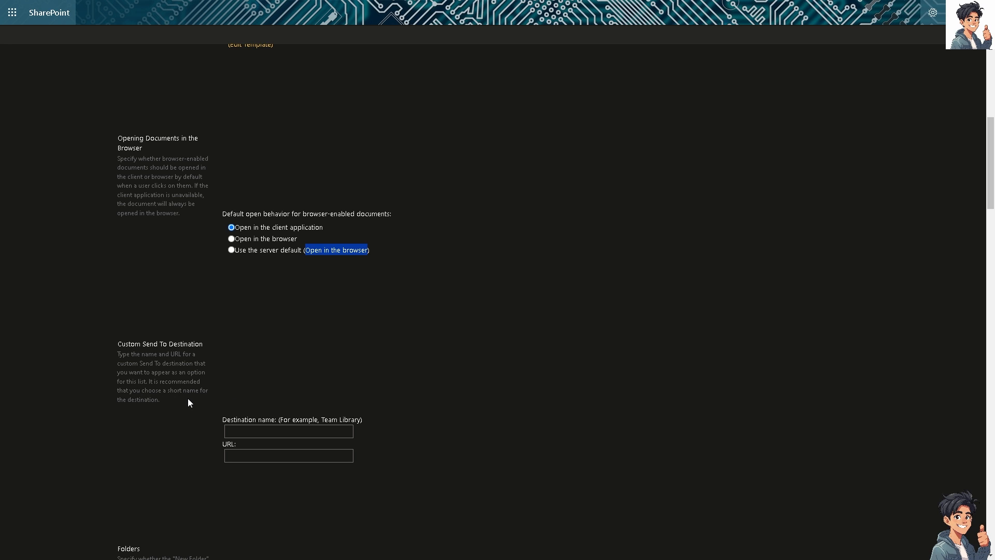
pyautogui.moveTo(282, 381)
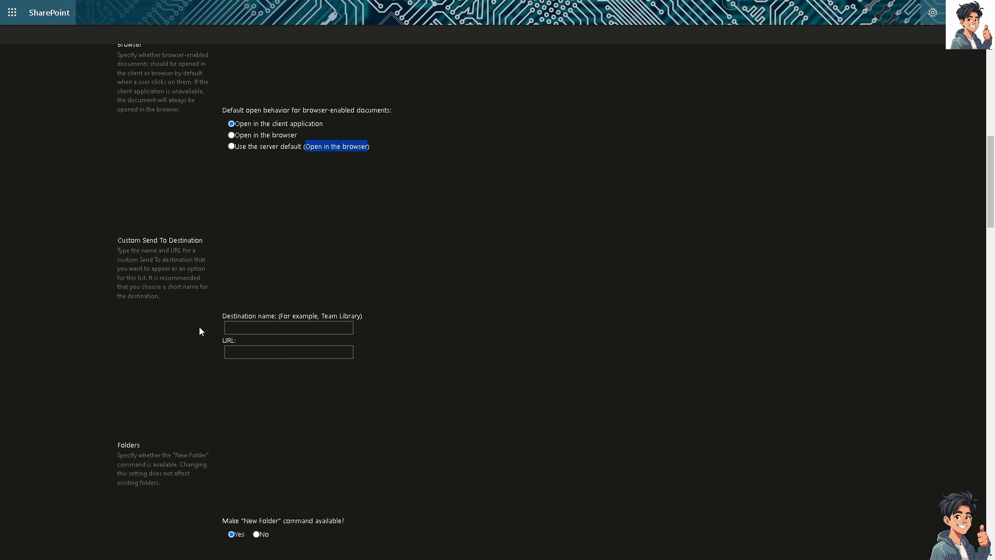
# Under Folders, set 'Make New Folder command available?' to No.
pyautogui.scroll(-3)
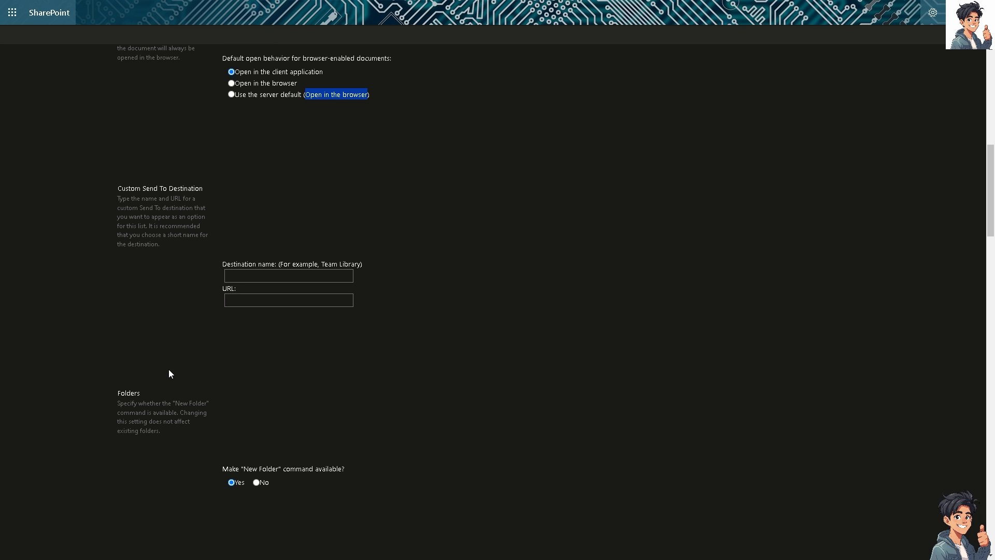
pyautogui.moveTo(199, 417)
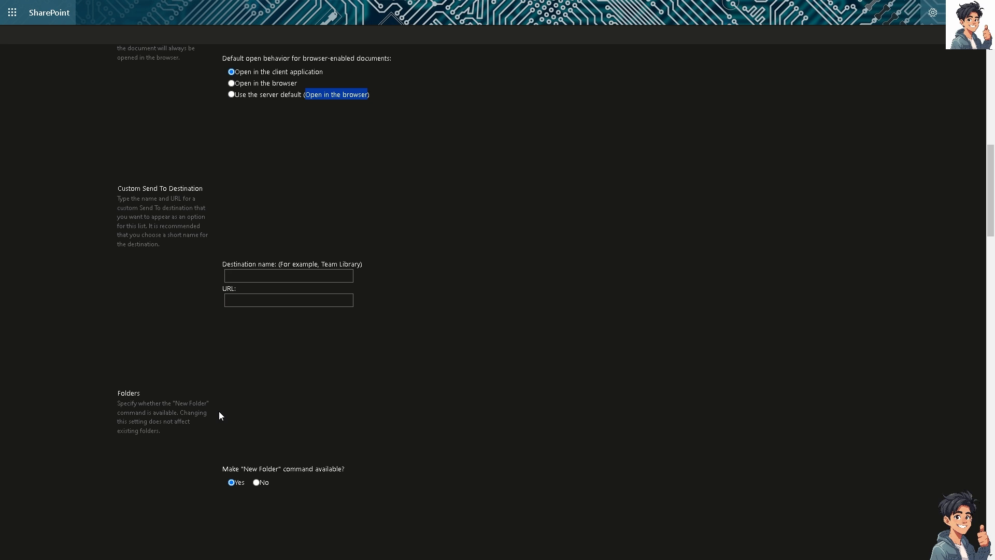
pyautogui.moveTo(259, 399)
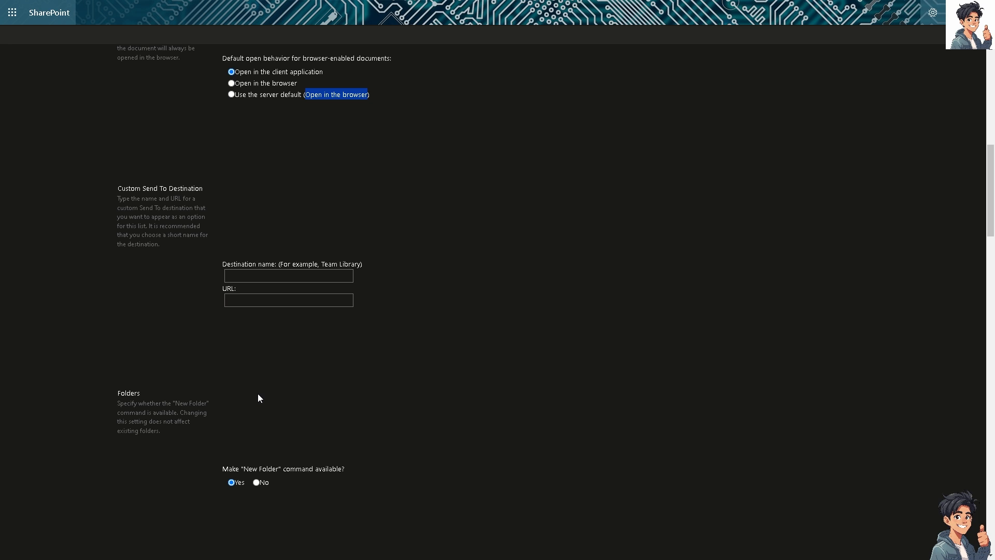
pyautogui.scroll(-3)
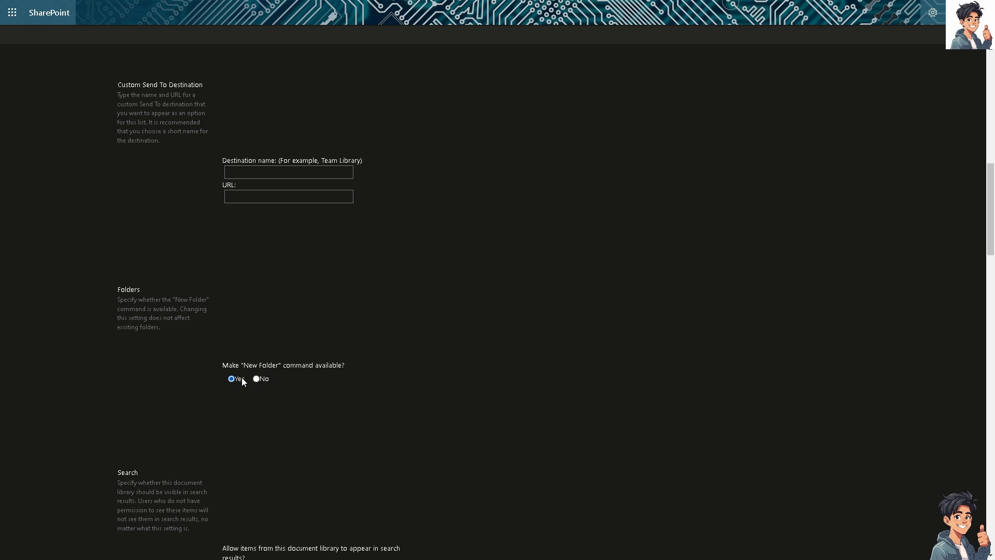
pyautogui.moveTo(260, 382)
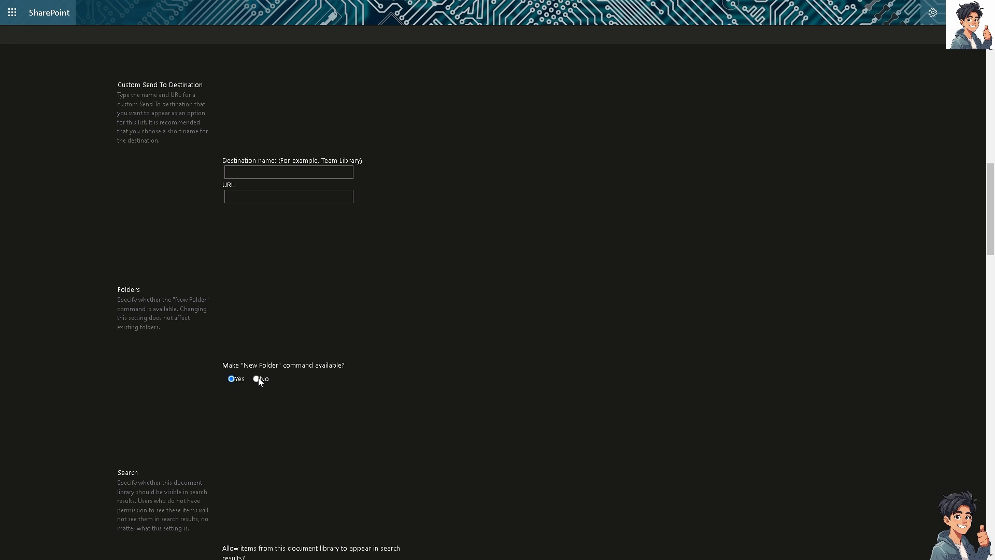
pyautogui.click(255, 379)
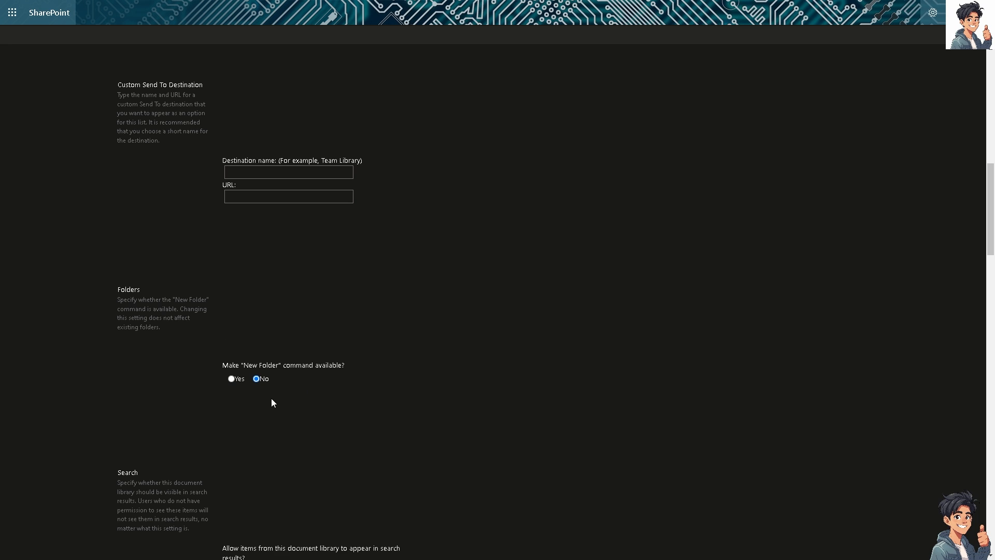
pyautogui.scroll(-3)
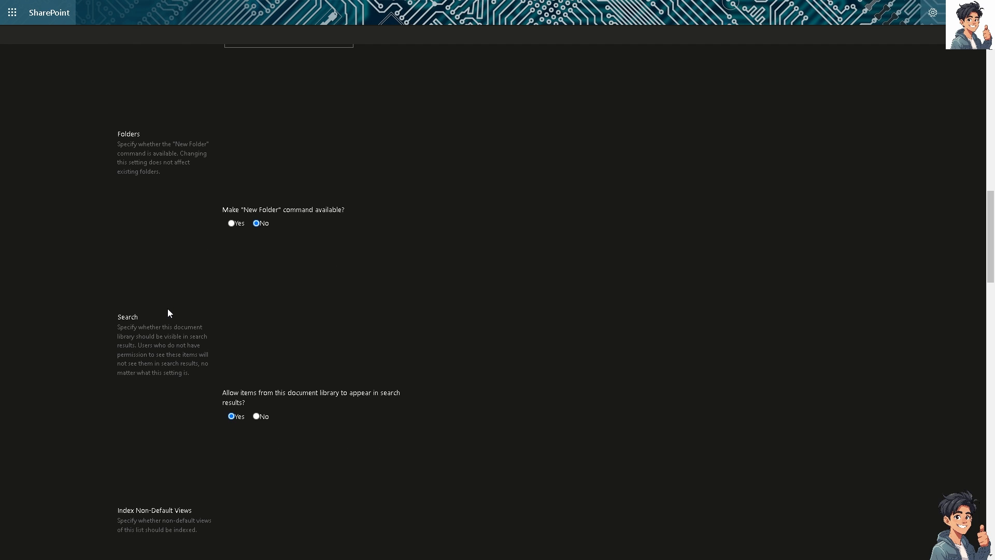
pyautogui.scroll(-3)
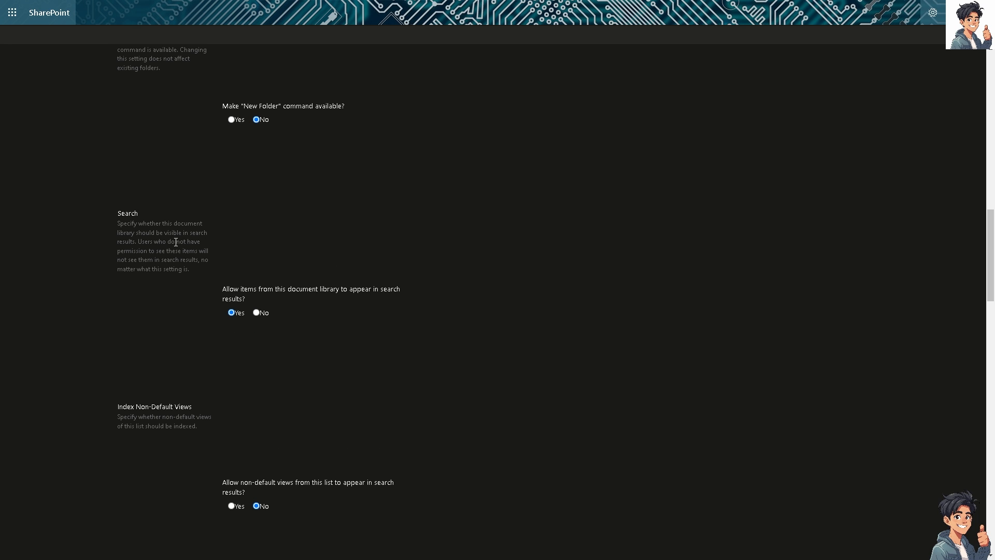
pyautogui.moveTo(206, 251)
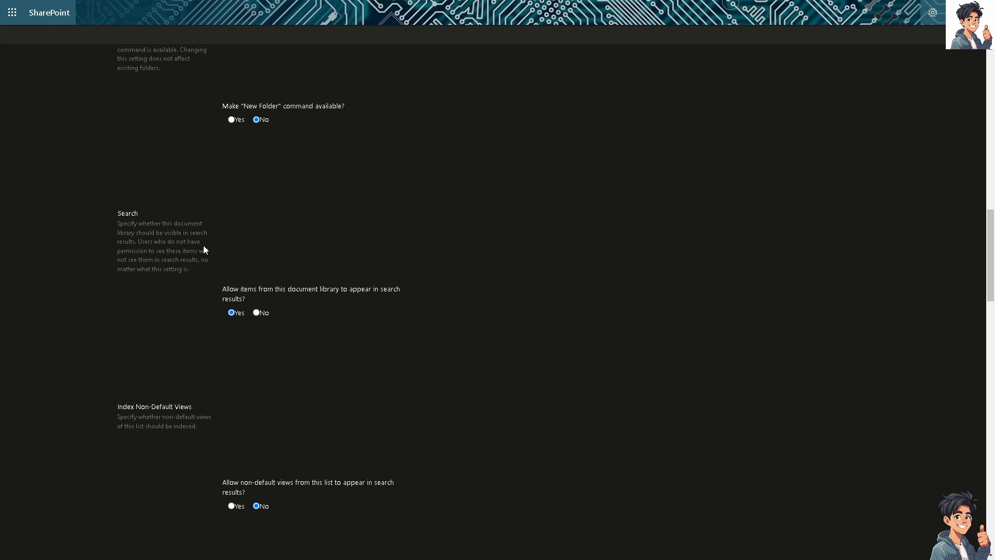
pyautogui.moveTo(213, 253)
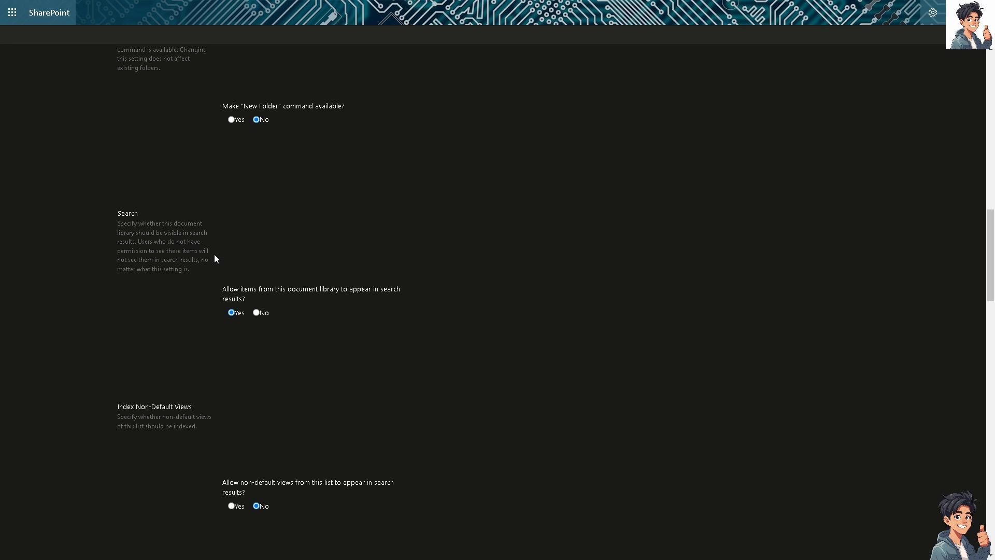
pyautogui.scroll(-3)
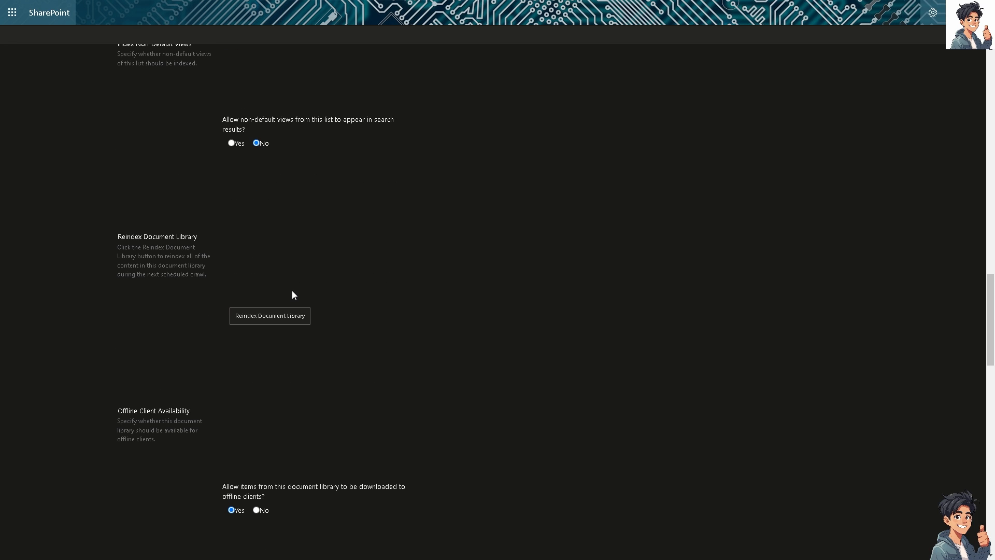
pyautogui.scroll(-3)
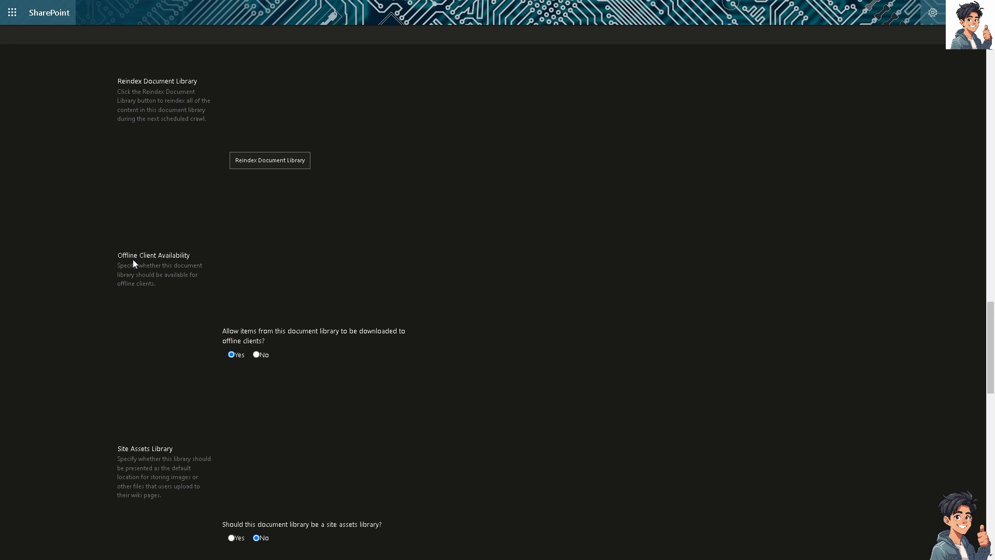
pyautogui.scroll(-3)
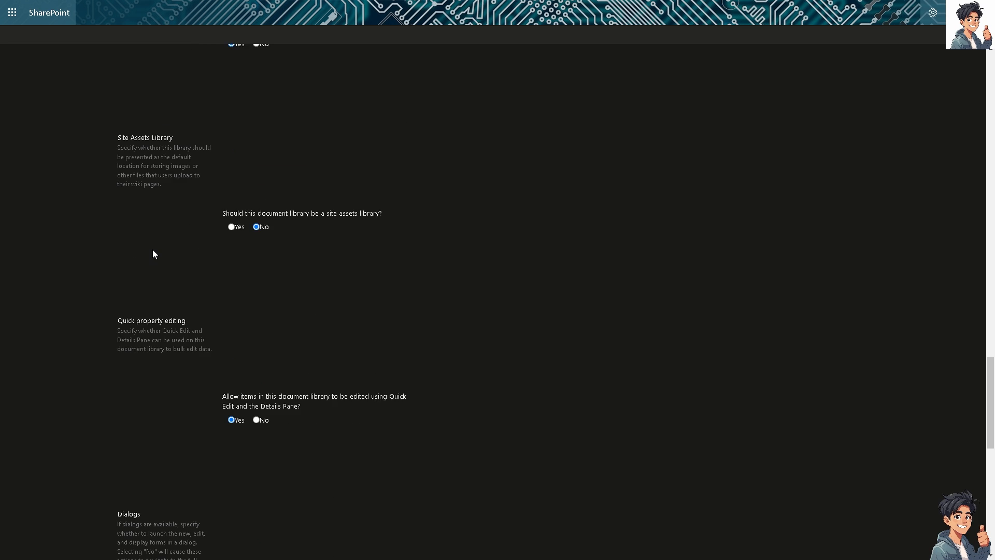
pyautogui.scroll(-3)
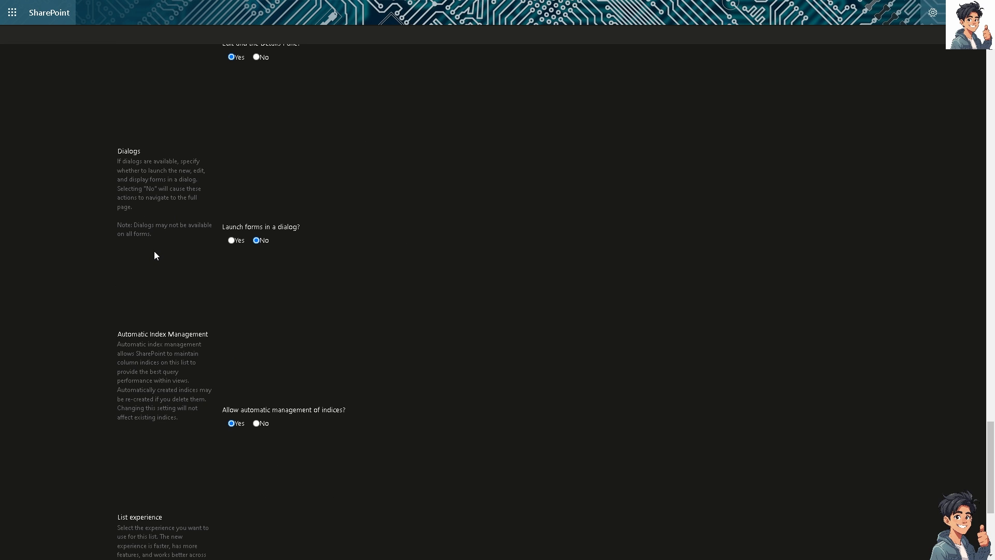
pyautogui.scroll(-3)
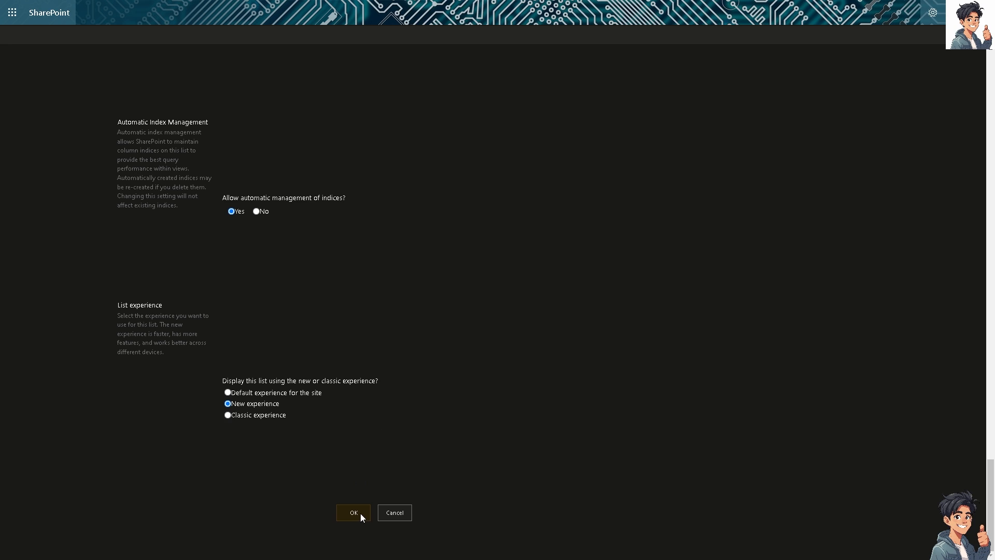
pyautogui.moveTo(381, 481)
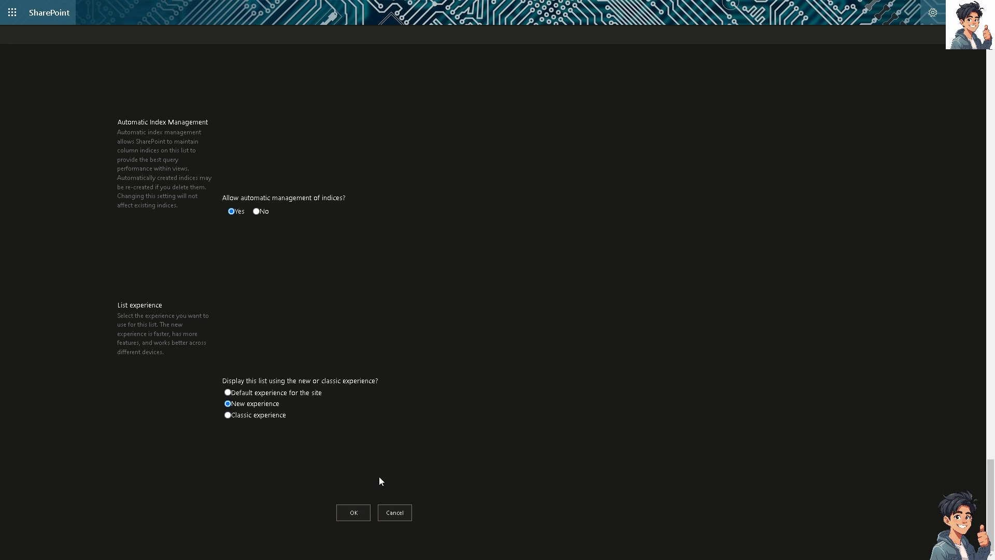
pyautogui.moveTo(376, 521)
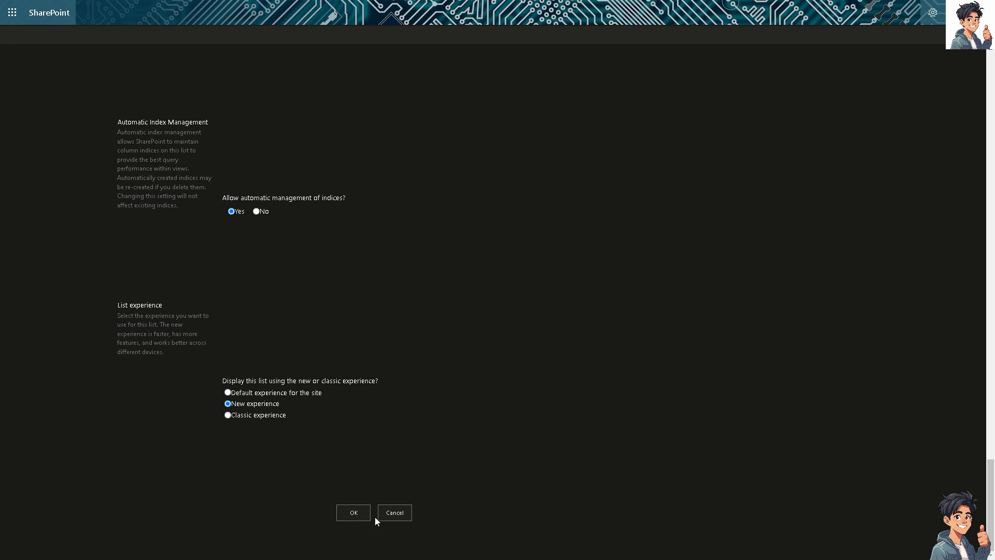
# Confirm the advanced settings with OK, returning to the library settings page.
pyautogui.click(352, 512)
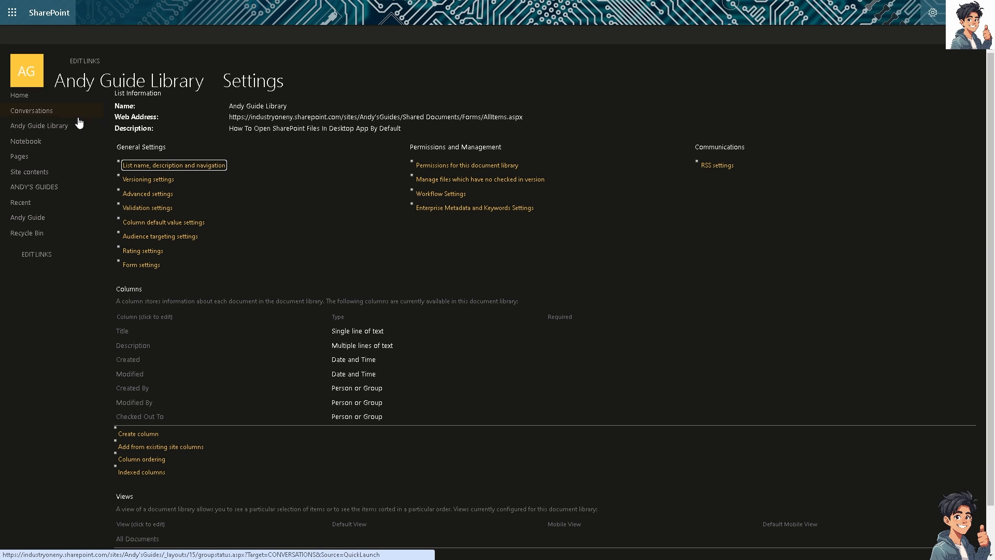
pyautogui.moveTo(39, 125)
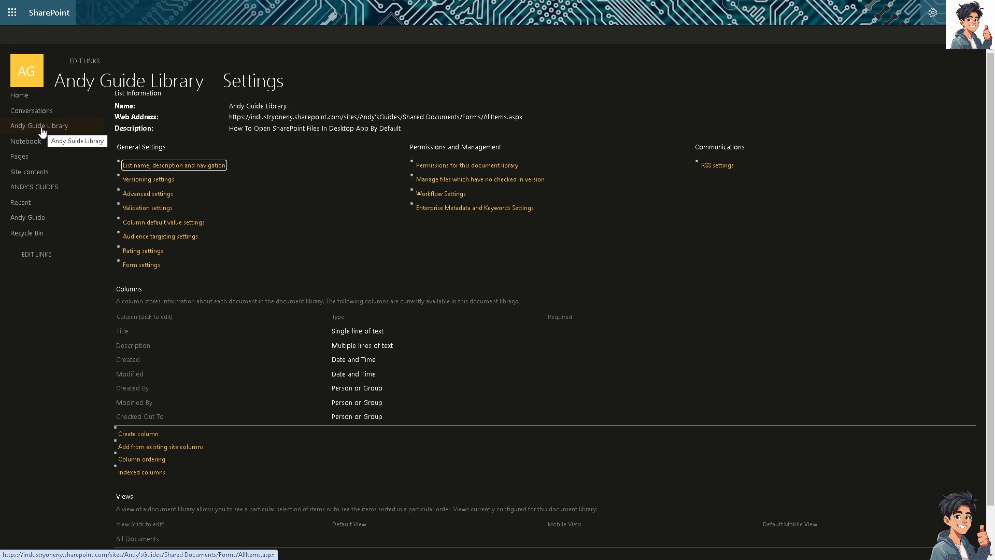
pyautogui.moveTo(48, 130)
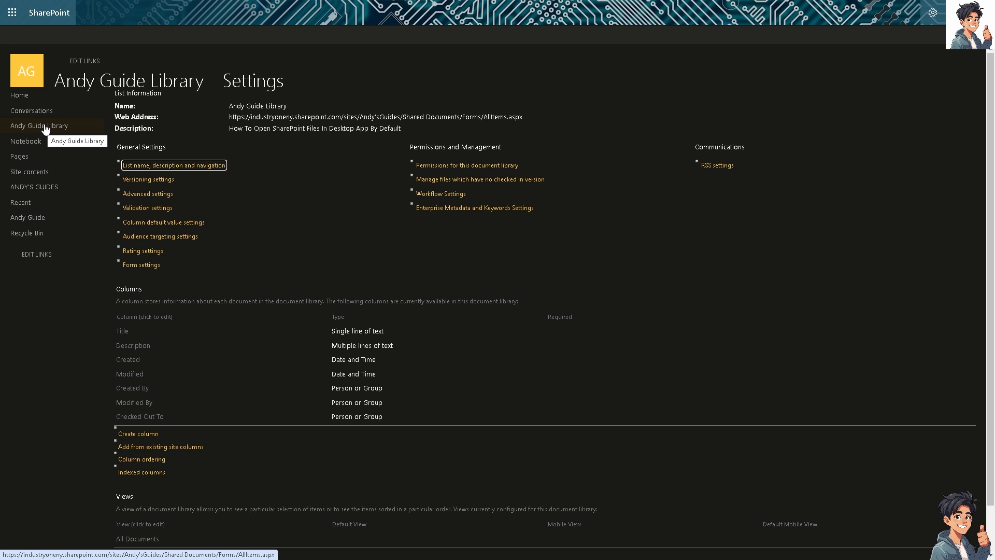
# Show Andy Guide Library's file list from the left navigation.
pyautogui.click(39, 126)
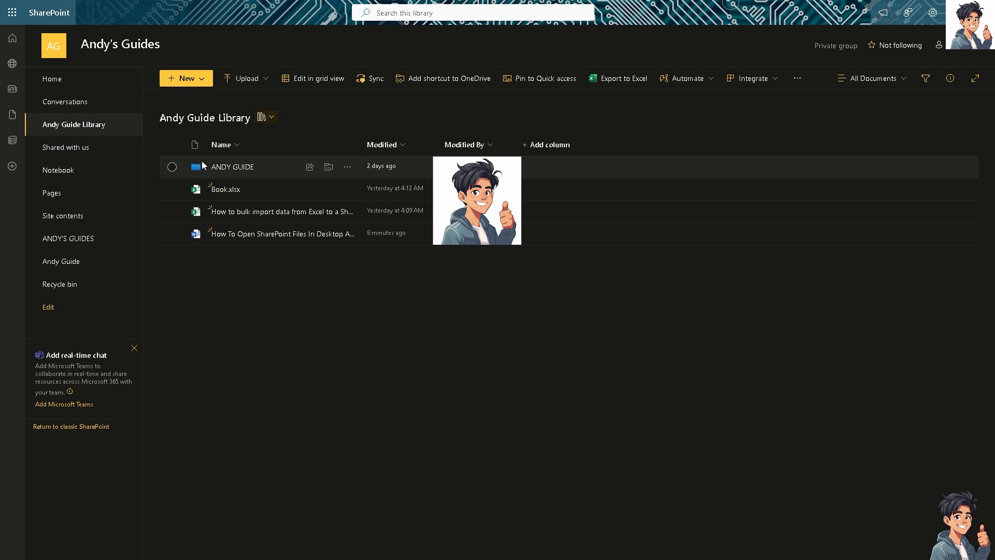
pyautogui.moveTo(242, 203)
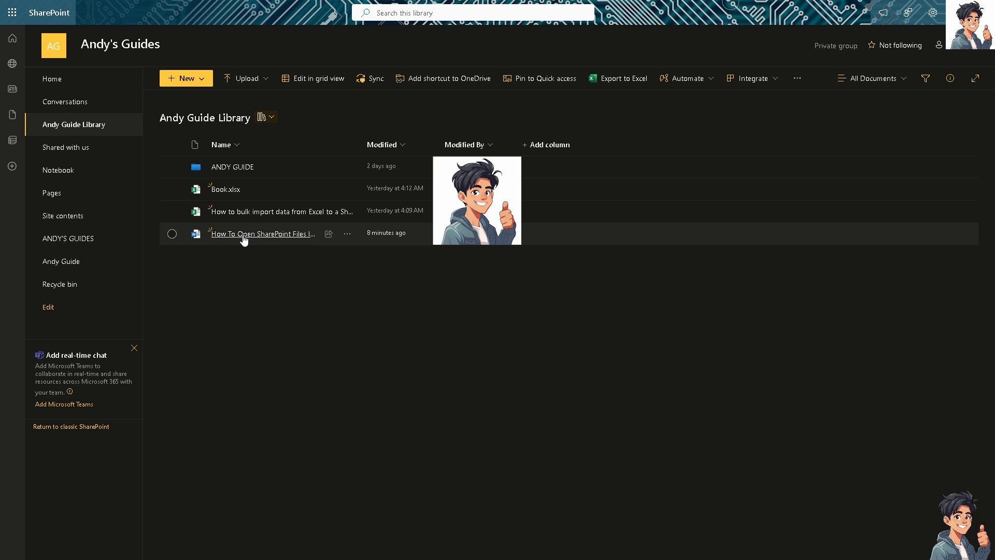
pyautogui.moveTo(246, 247)
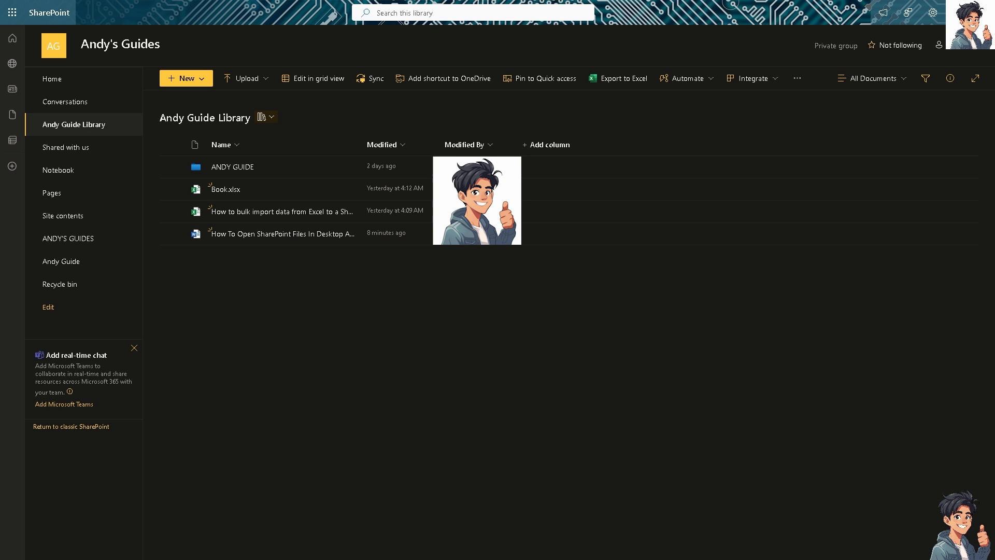
# Launch 'How To Open SharePoint Files In Desktop App By Default' from the library into Word.
pyautogui.doubleClick(281, 235)
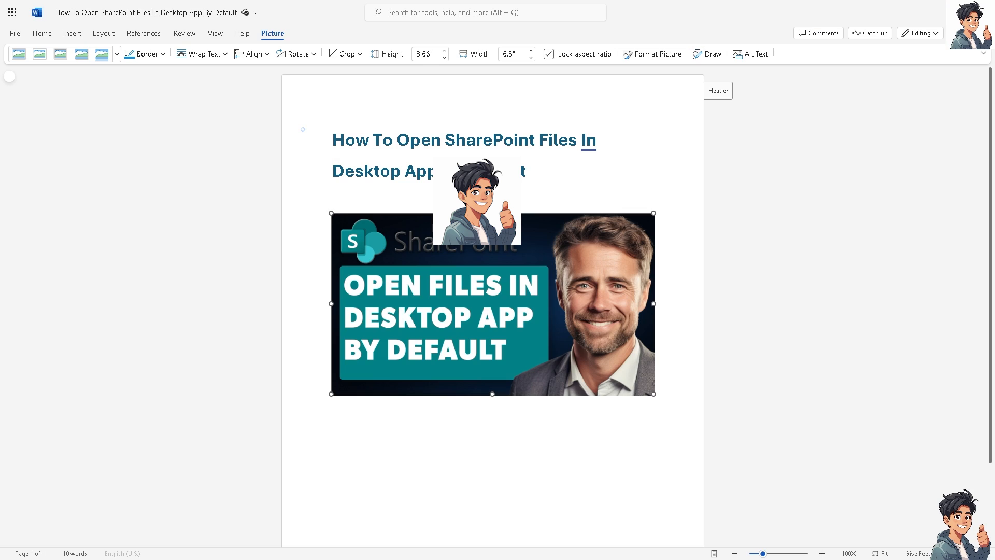
pyautogui.moveTo(489, 316)
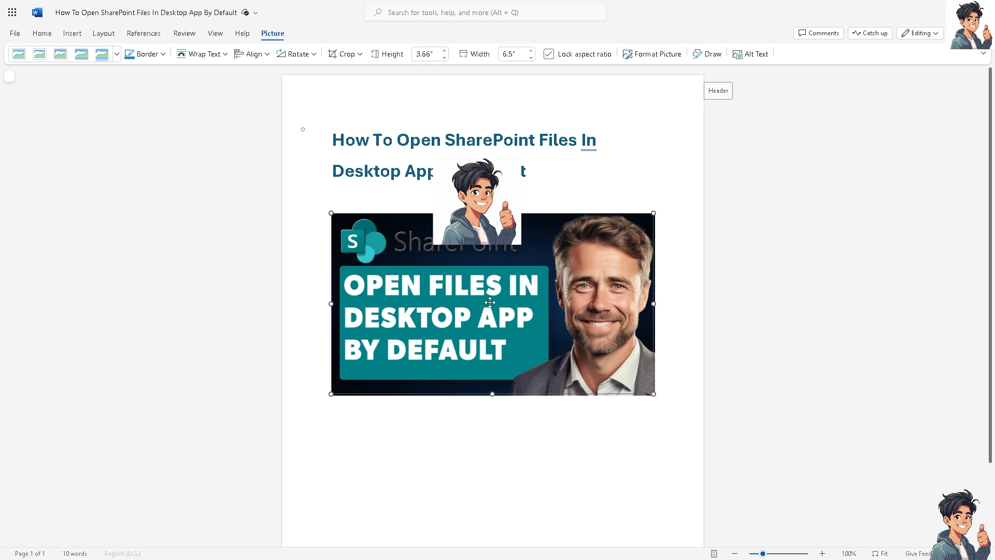
pyautogui.moveTo(489, 298)
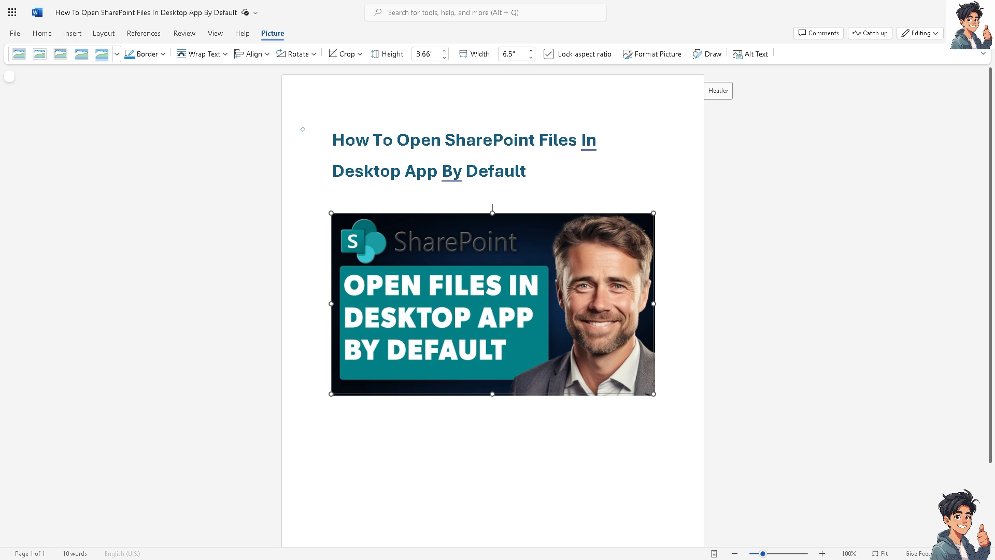
pyautogui.moveTo(423, 252)
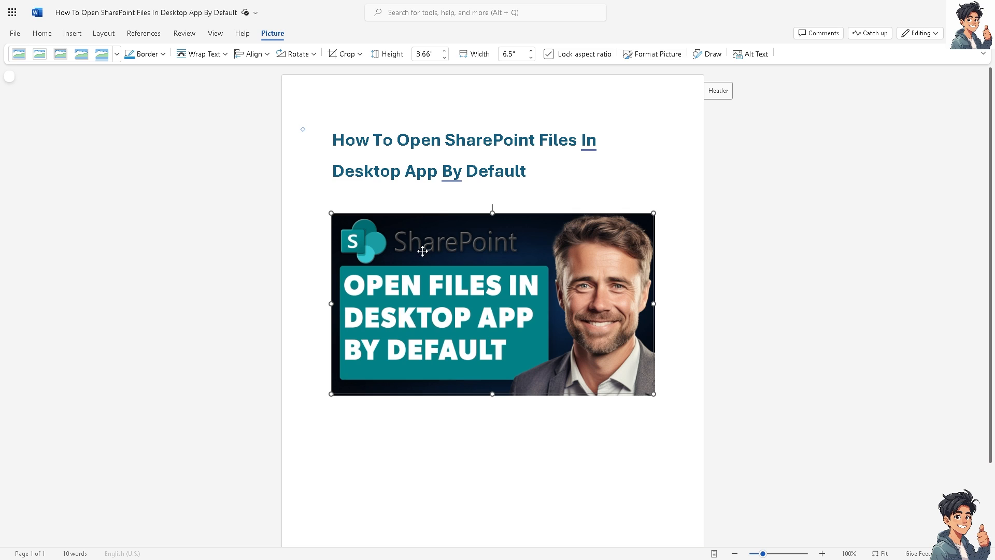